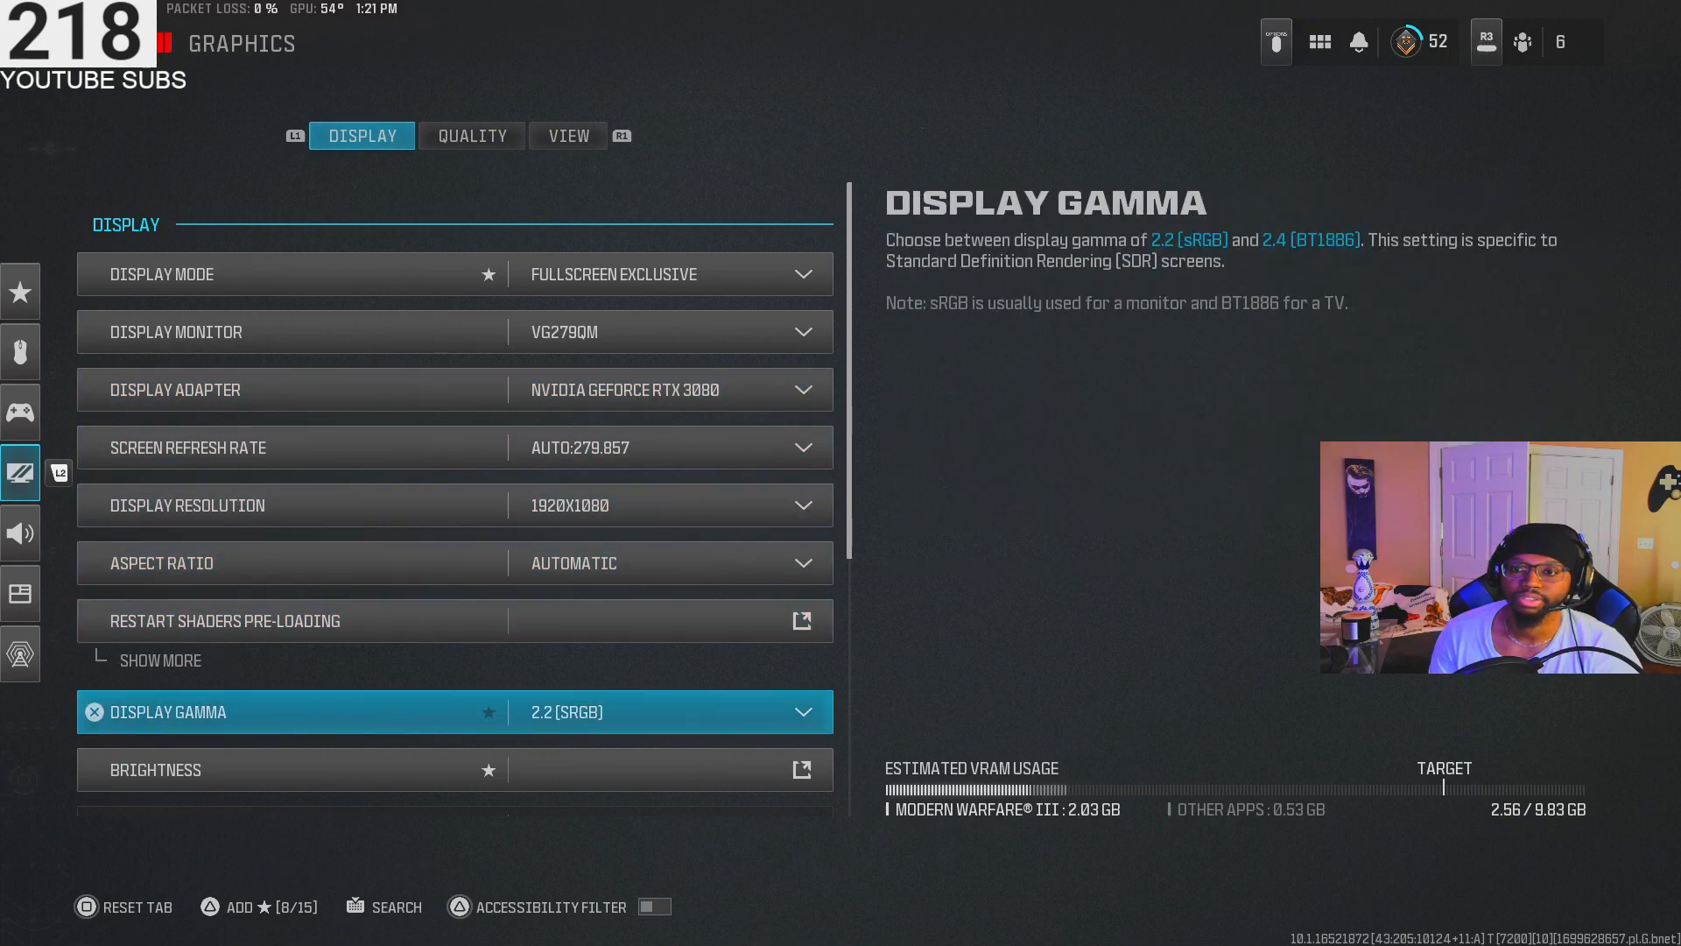
Review the remaining Display options, then move to the Quality settings with texture resolution Very Low
{"action": "scroll", "scroll_direction": "down", "scroll_amount": 3}
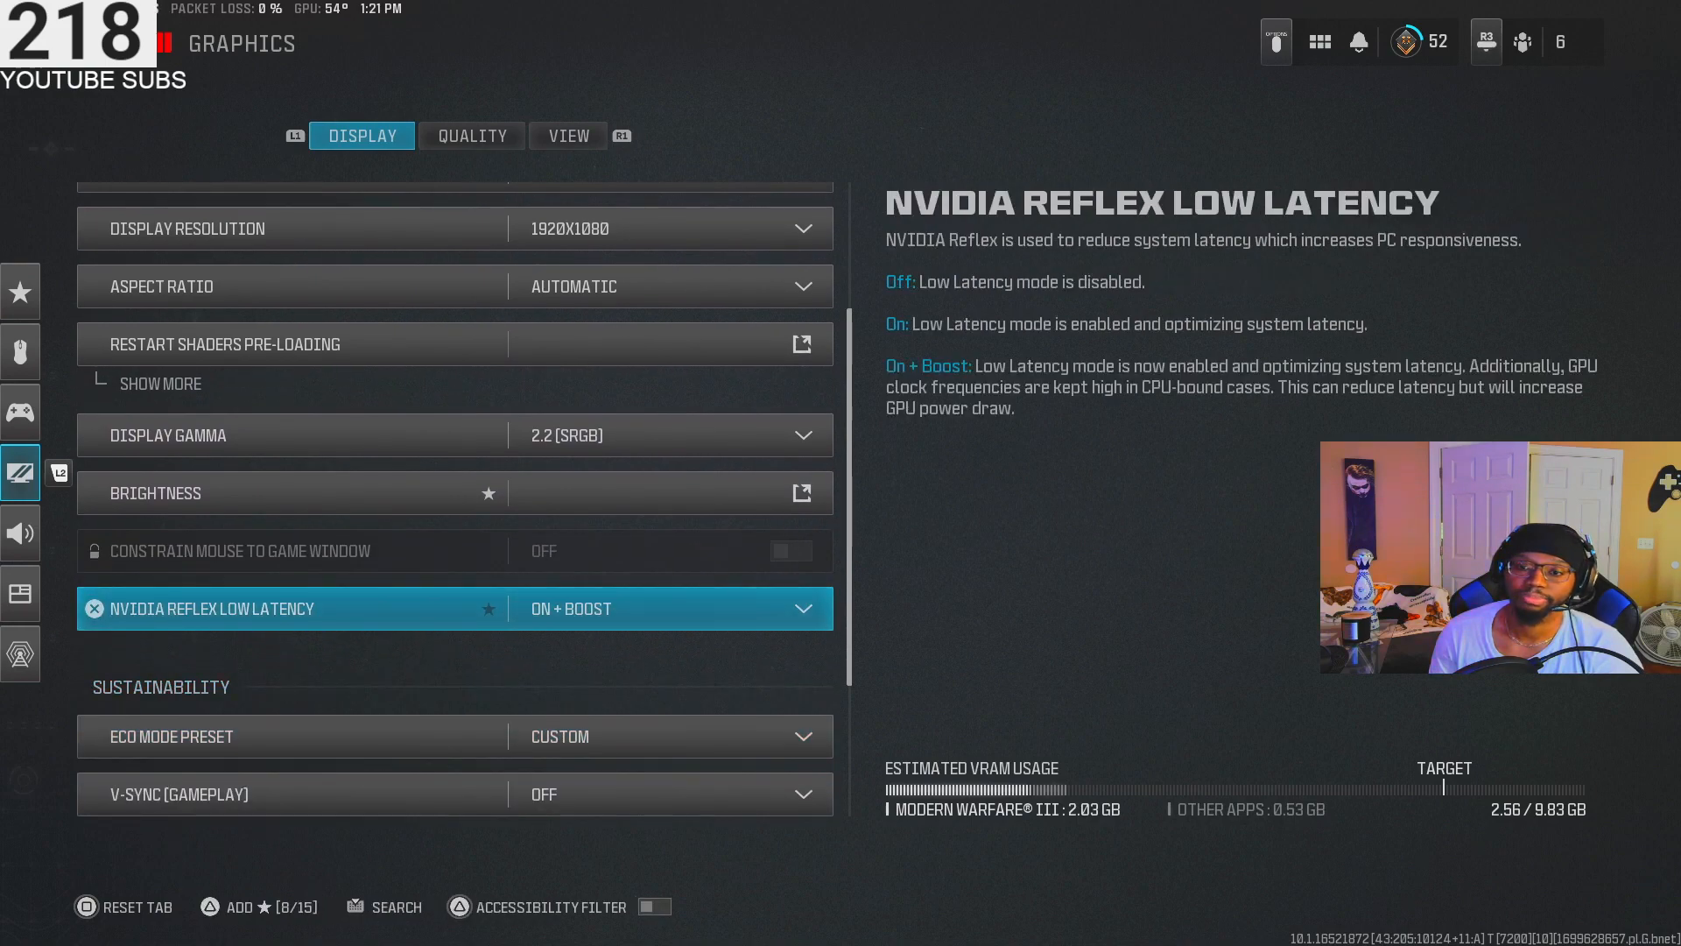
{"action": "scroll", "scroll_direction": "down", "scroll_amount": 3}
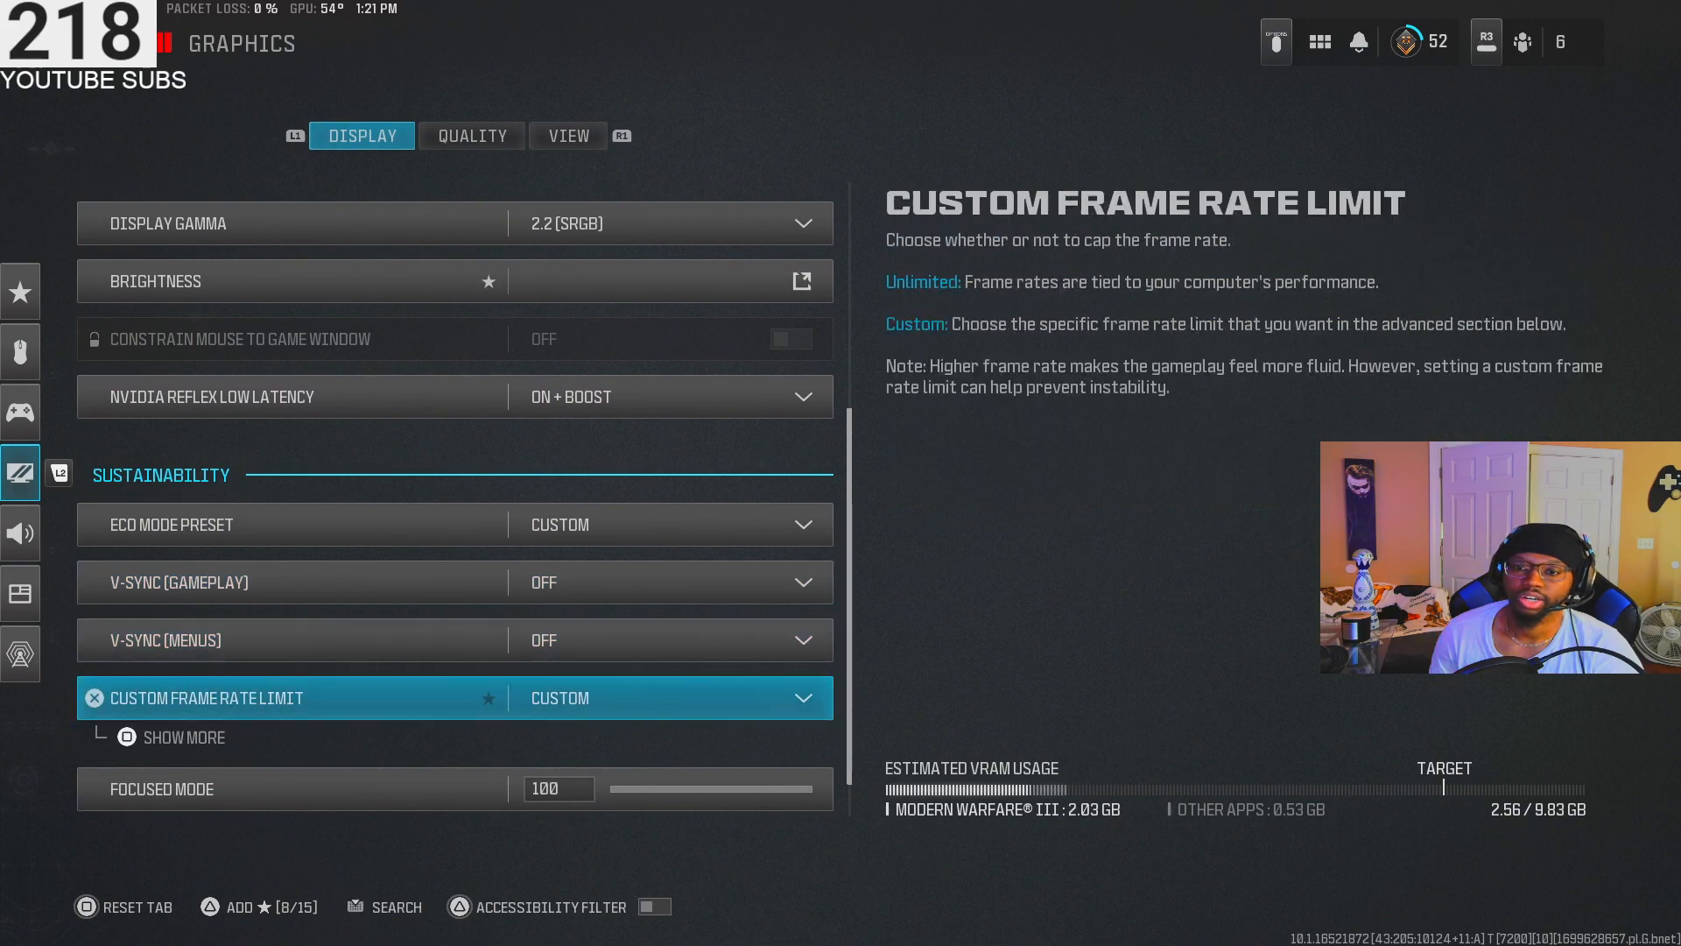
{"action": "left_click", "coordinate": [469, 135]}
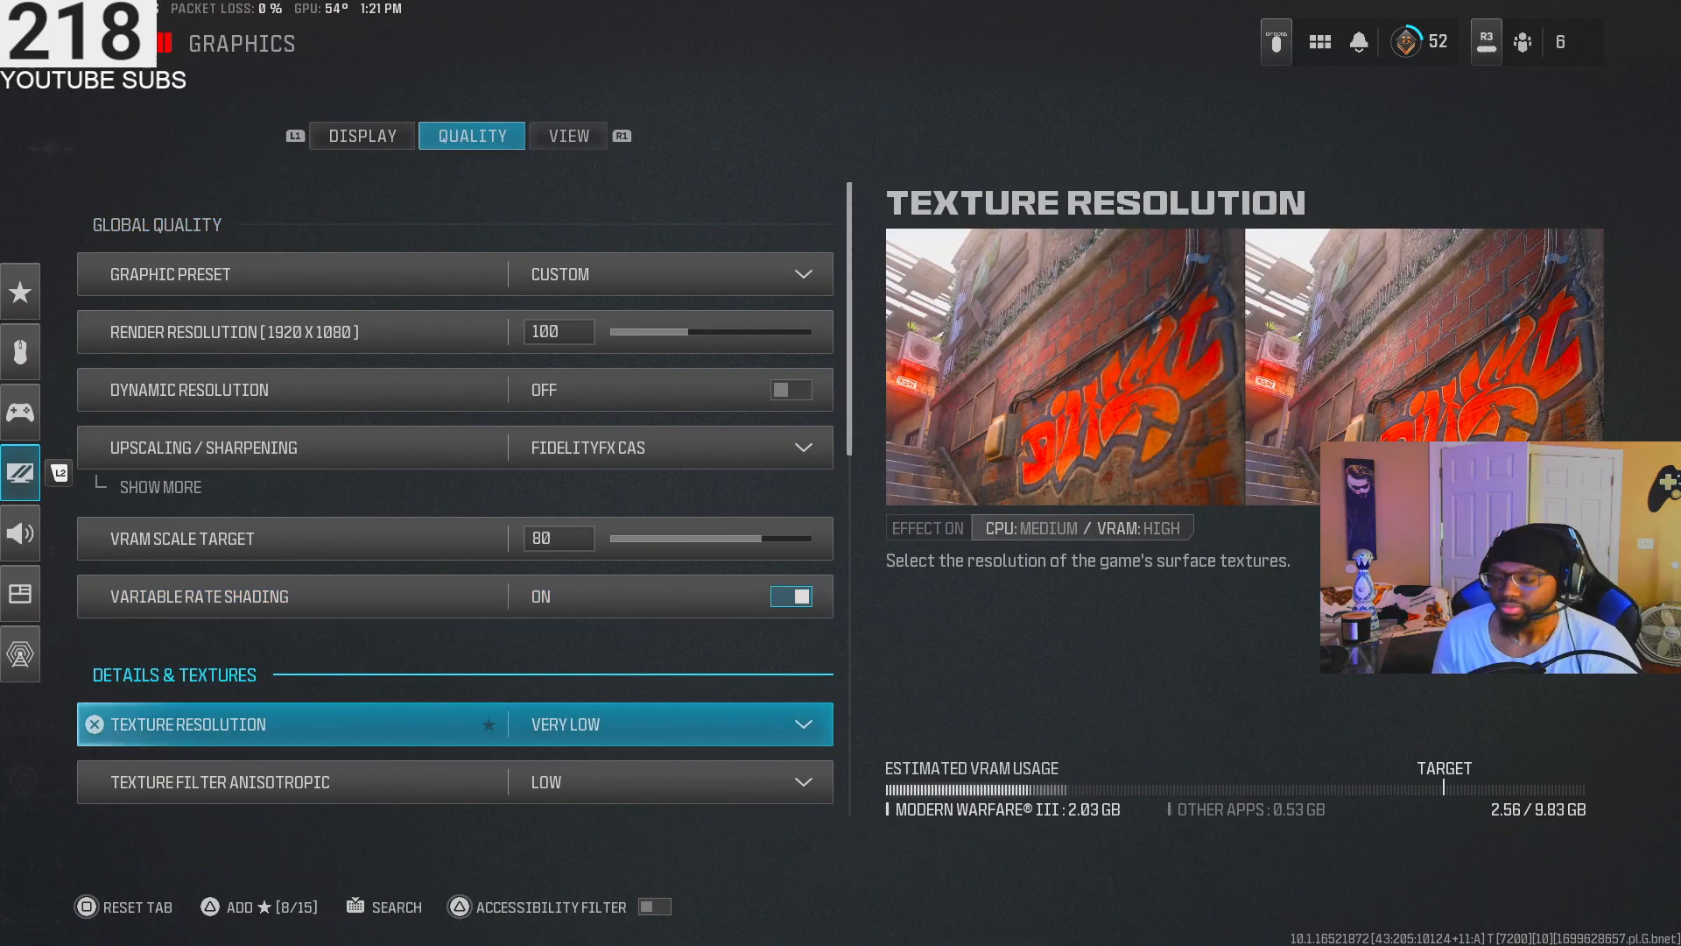
Review the Quality options at Very Low/Low with shadows off and back out to the Settings panel
{"action": "scroll", "scroll_direction": "down", "scroll_amount": 3}
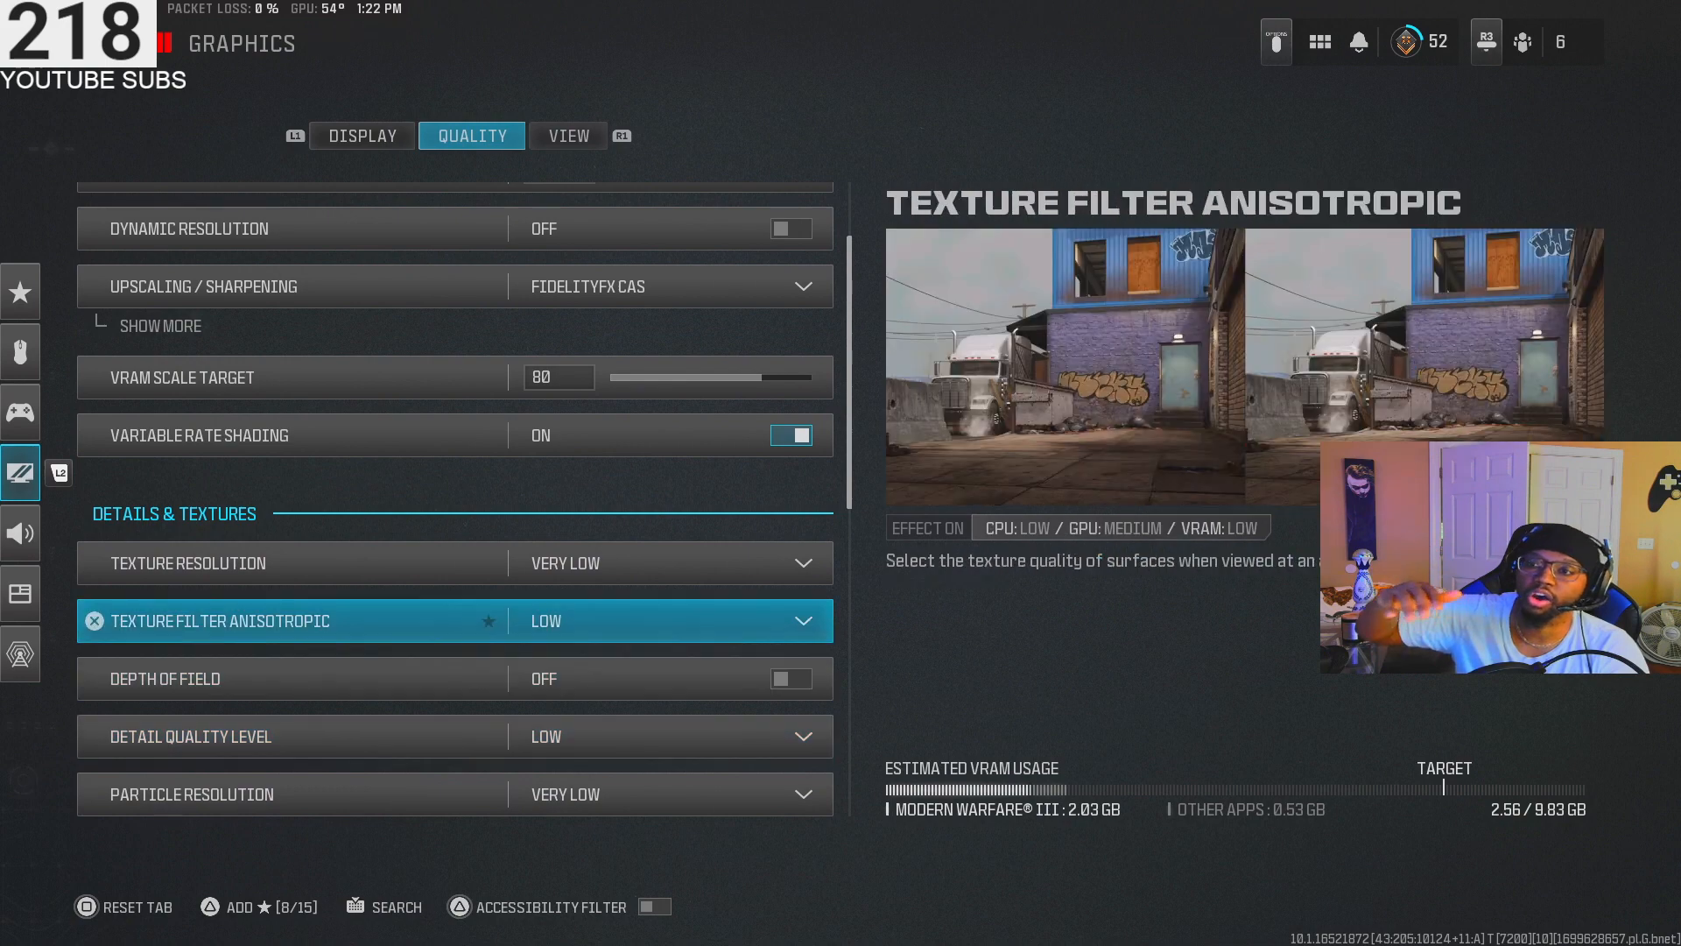
{"action": "scroll", "scroll_direction": "down", "scroll_amount": 3}
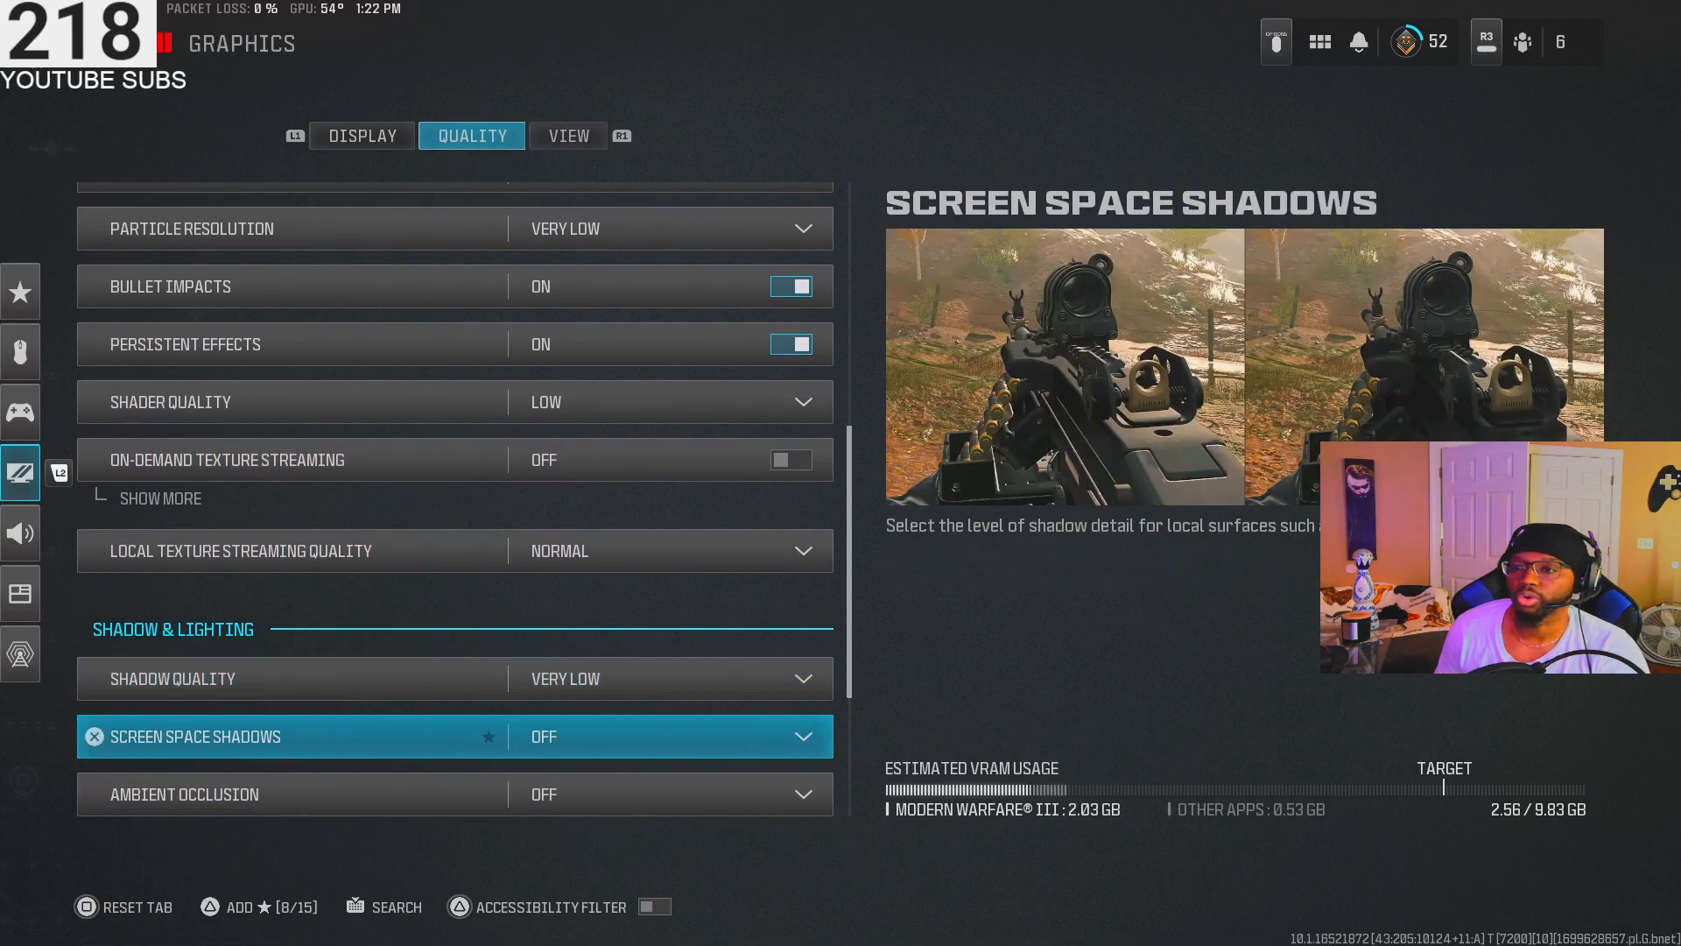
{"action": "scroll", "scroll_direction": "down", "scroll_amount": 3}
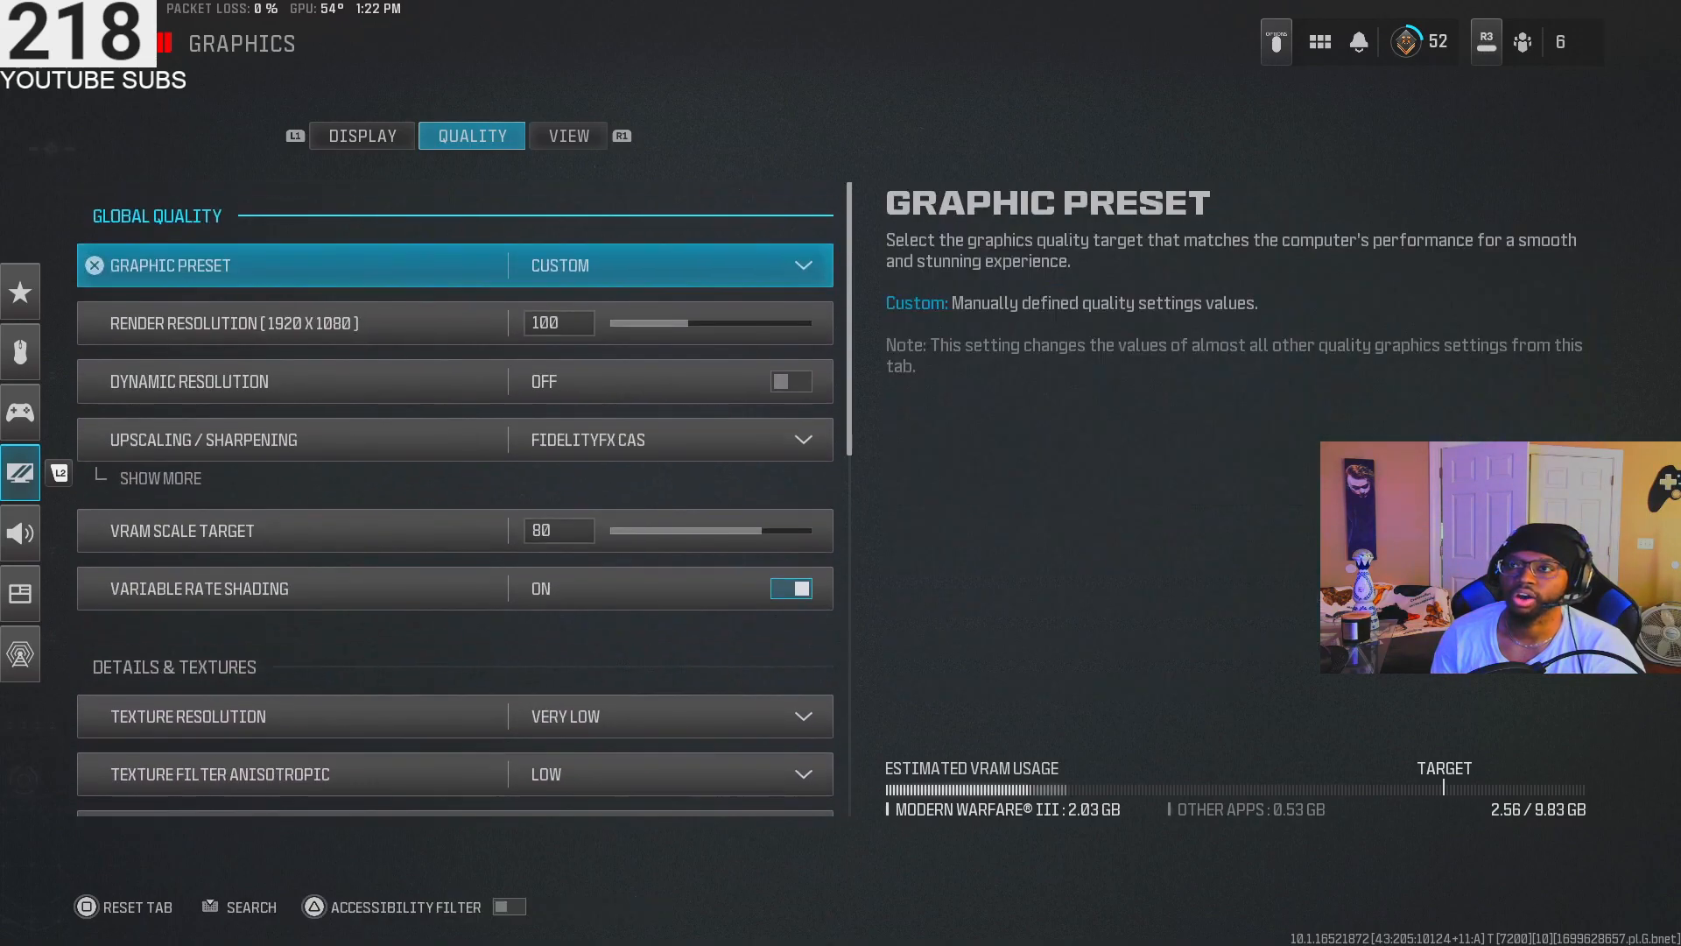
{"action": "left_click", "coordinate": [567, 136]}
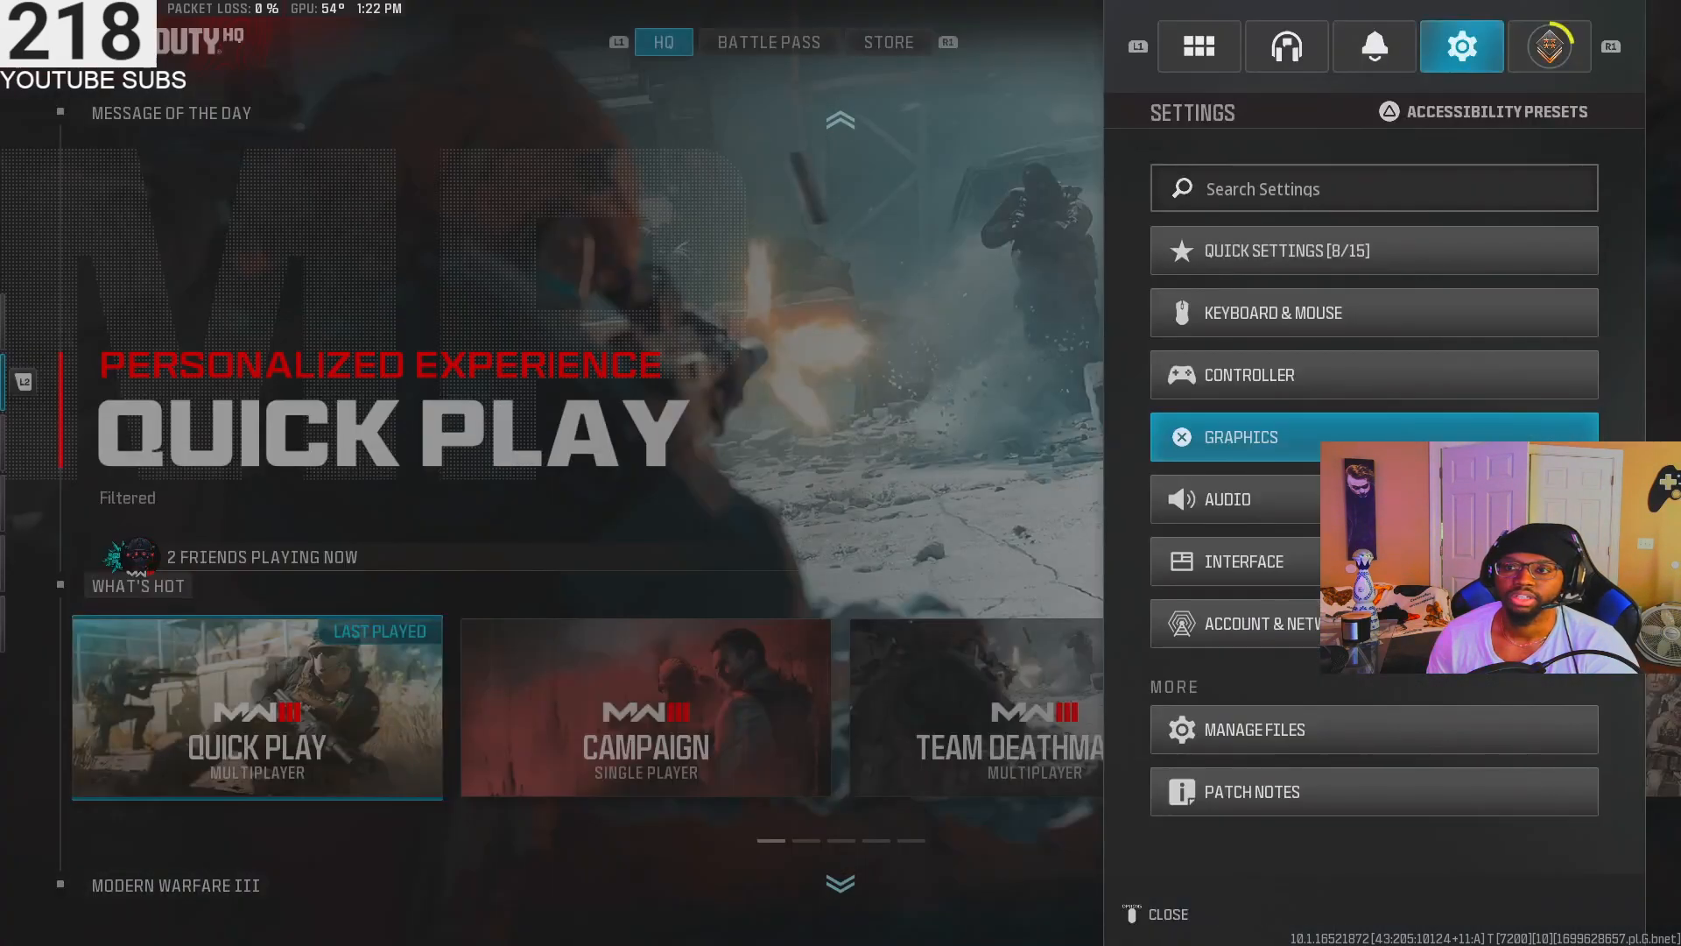
Reveal the Deadzone Inputs: 5 min / 99 max on both sticks and 13 on triggers
{"action": "left_click", "coordinate": [1250, 375]}
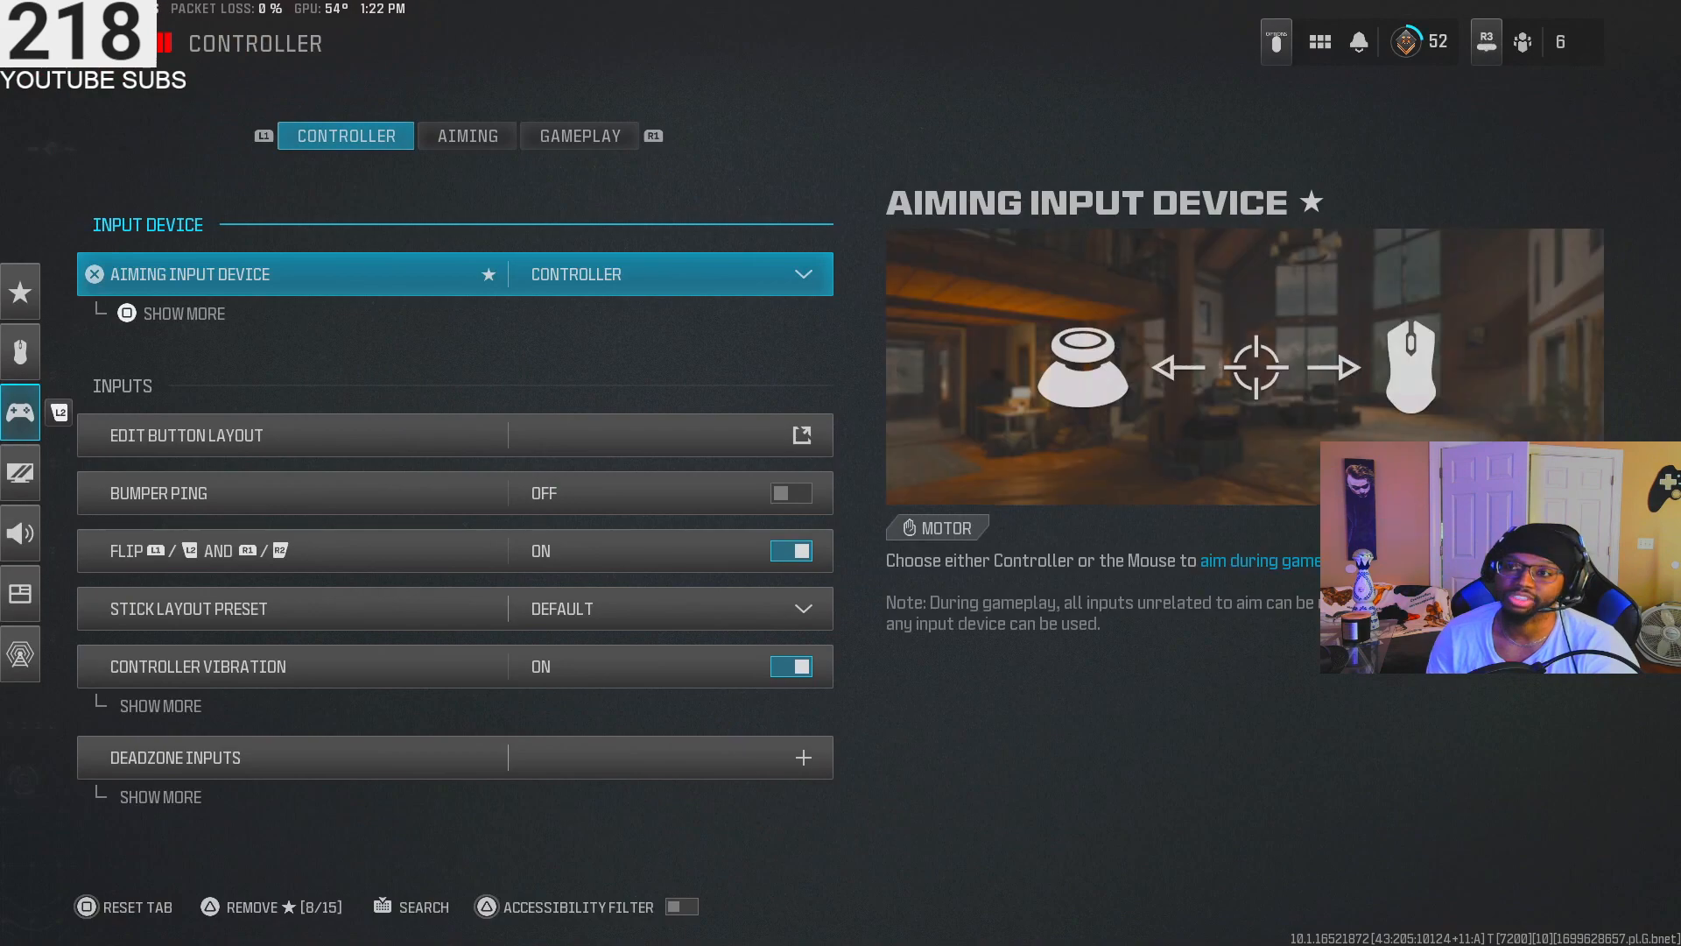
{"action": "left_click", "coordinate": [322, 434]}
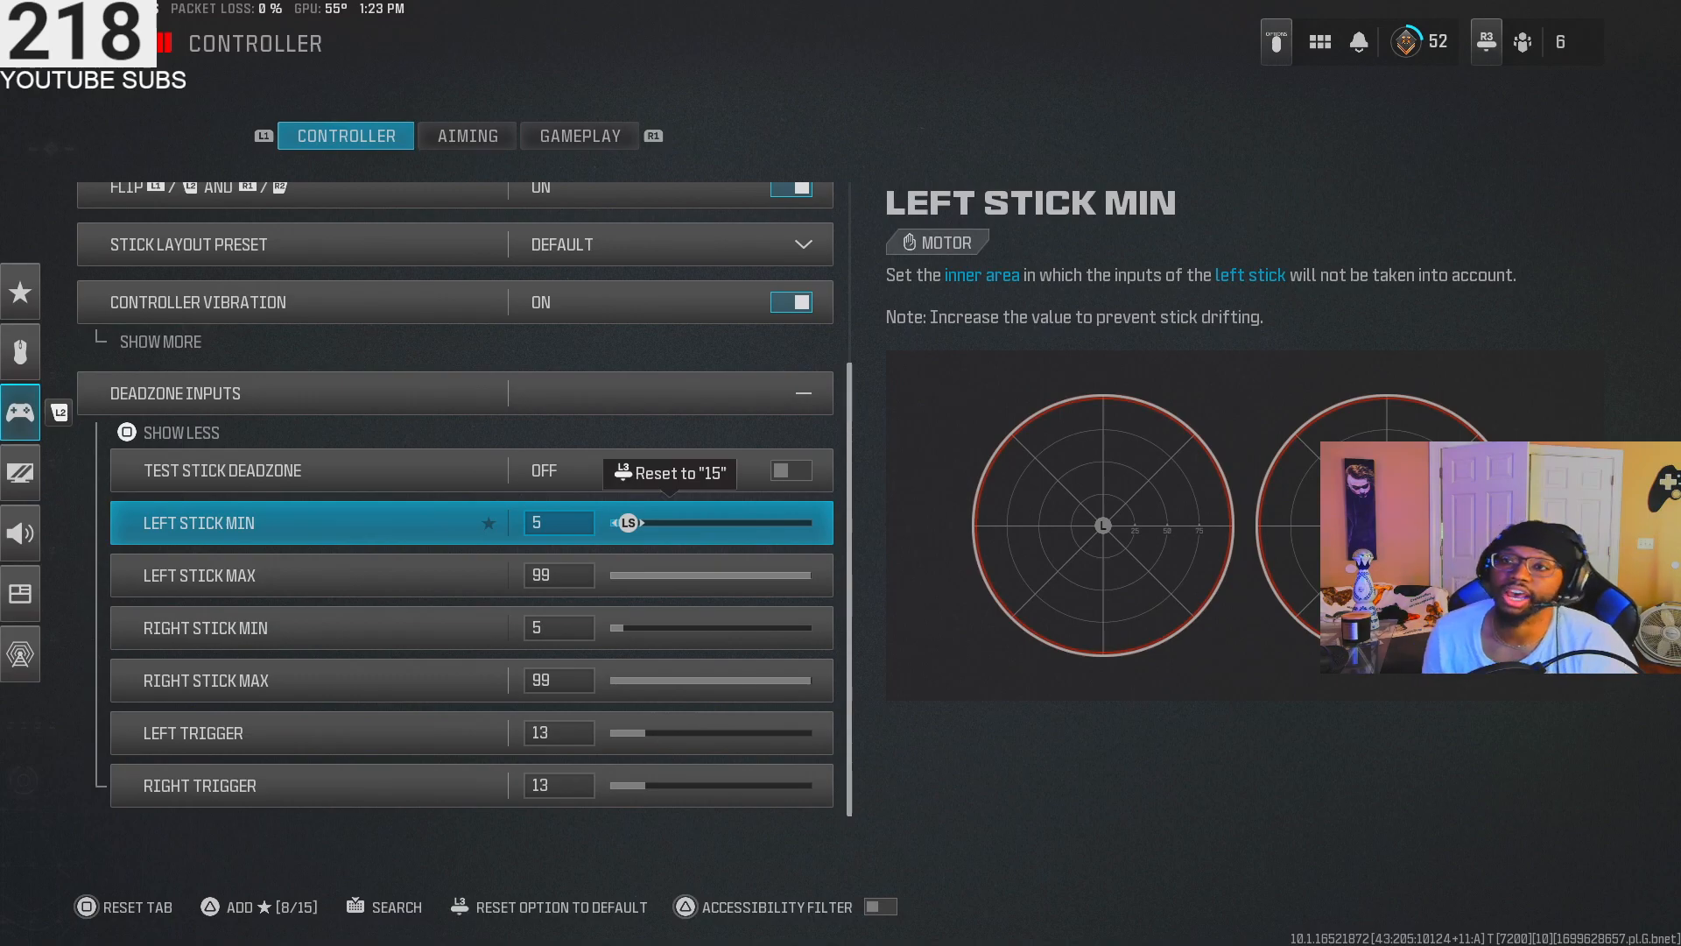
{"action": "left_click", "coordinate": [466, 135]}
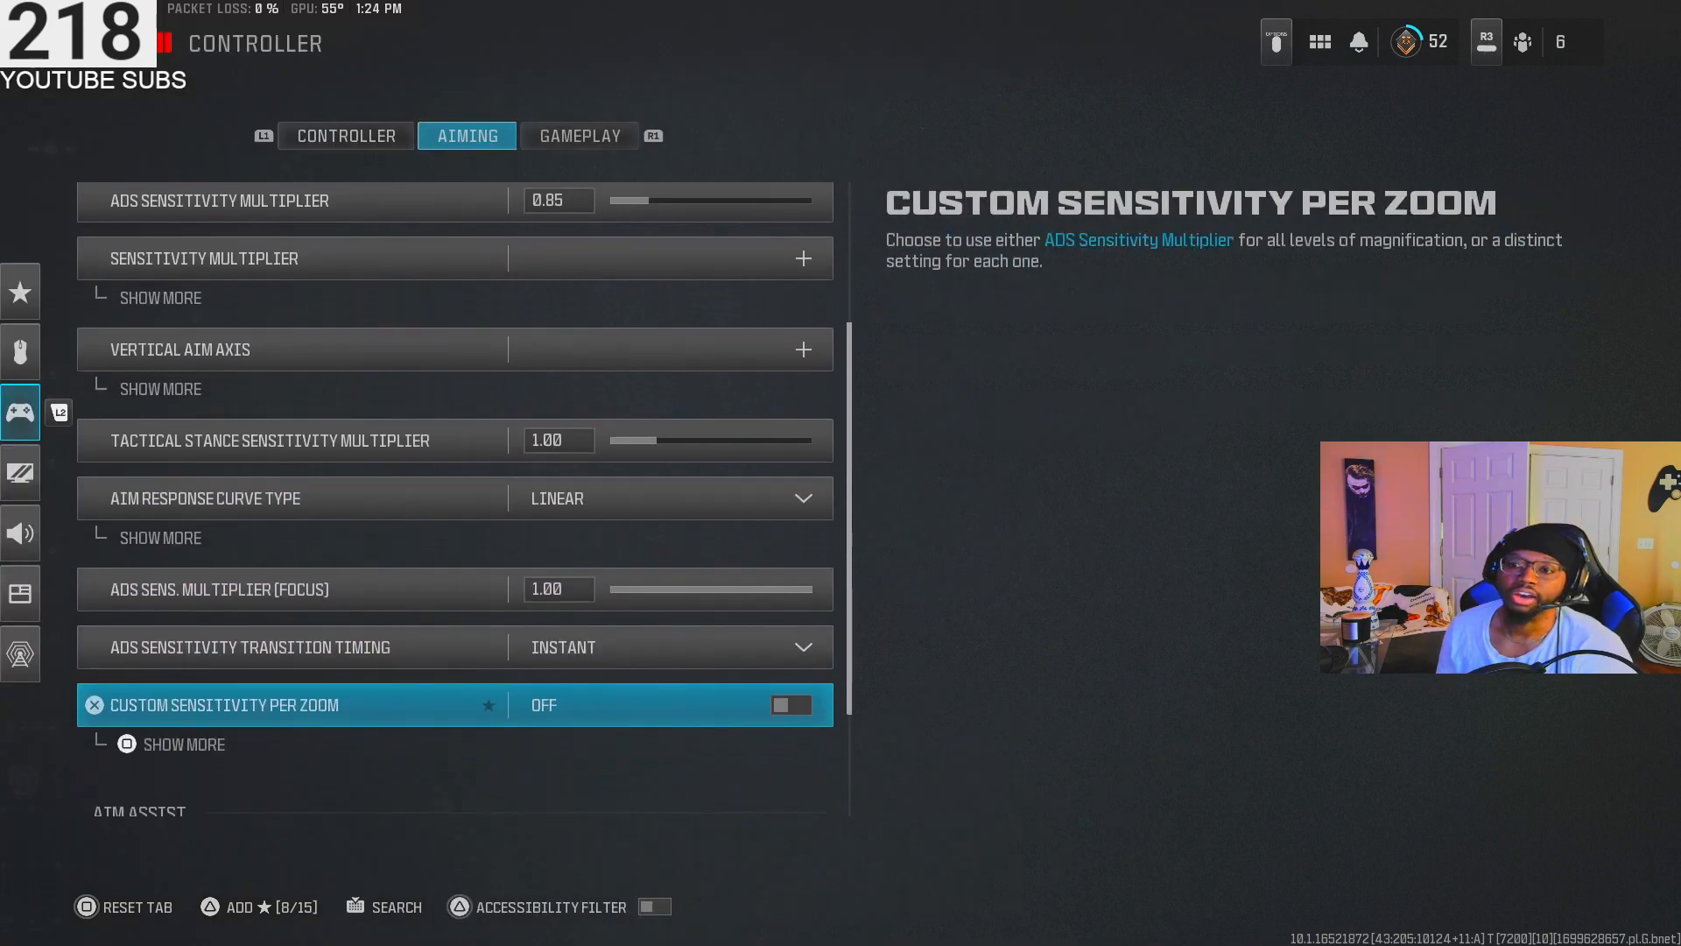
Review the Aiming options: vertical stick sensitivity 7 (High), ADS multiplier 0.85, linear curve
{"action": "scroll", "scroll_direction": "down", "scroll_amount": 3}
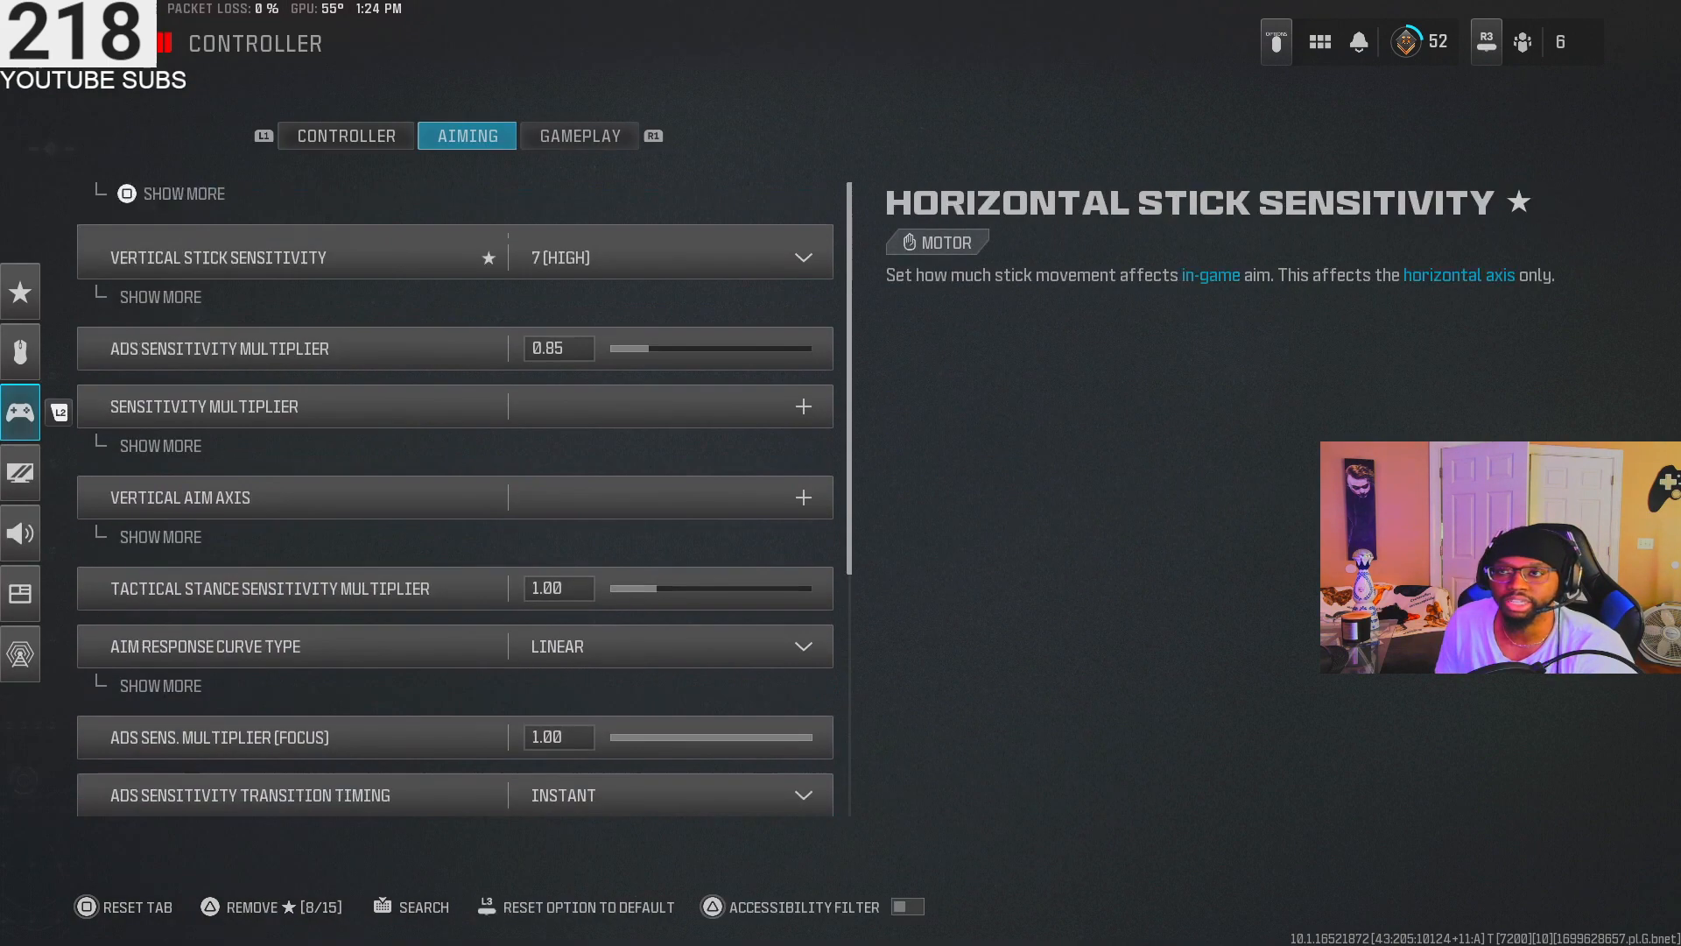
Review the Gameplay behaviors through movement, combat and vehicle sections
{"action": "left_click", "coordinate": [579, 135]}
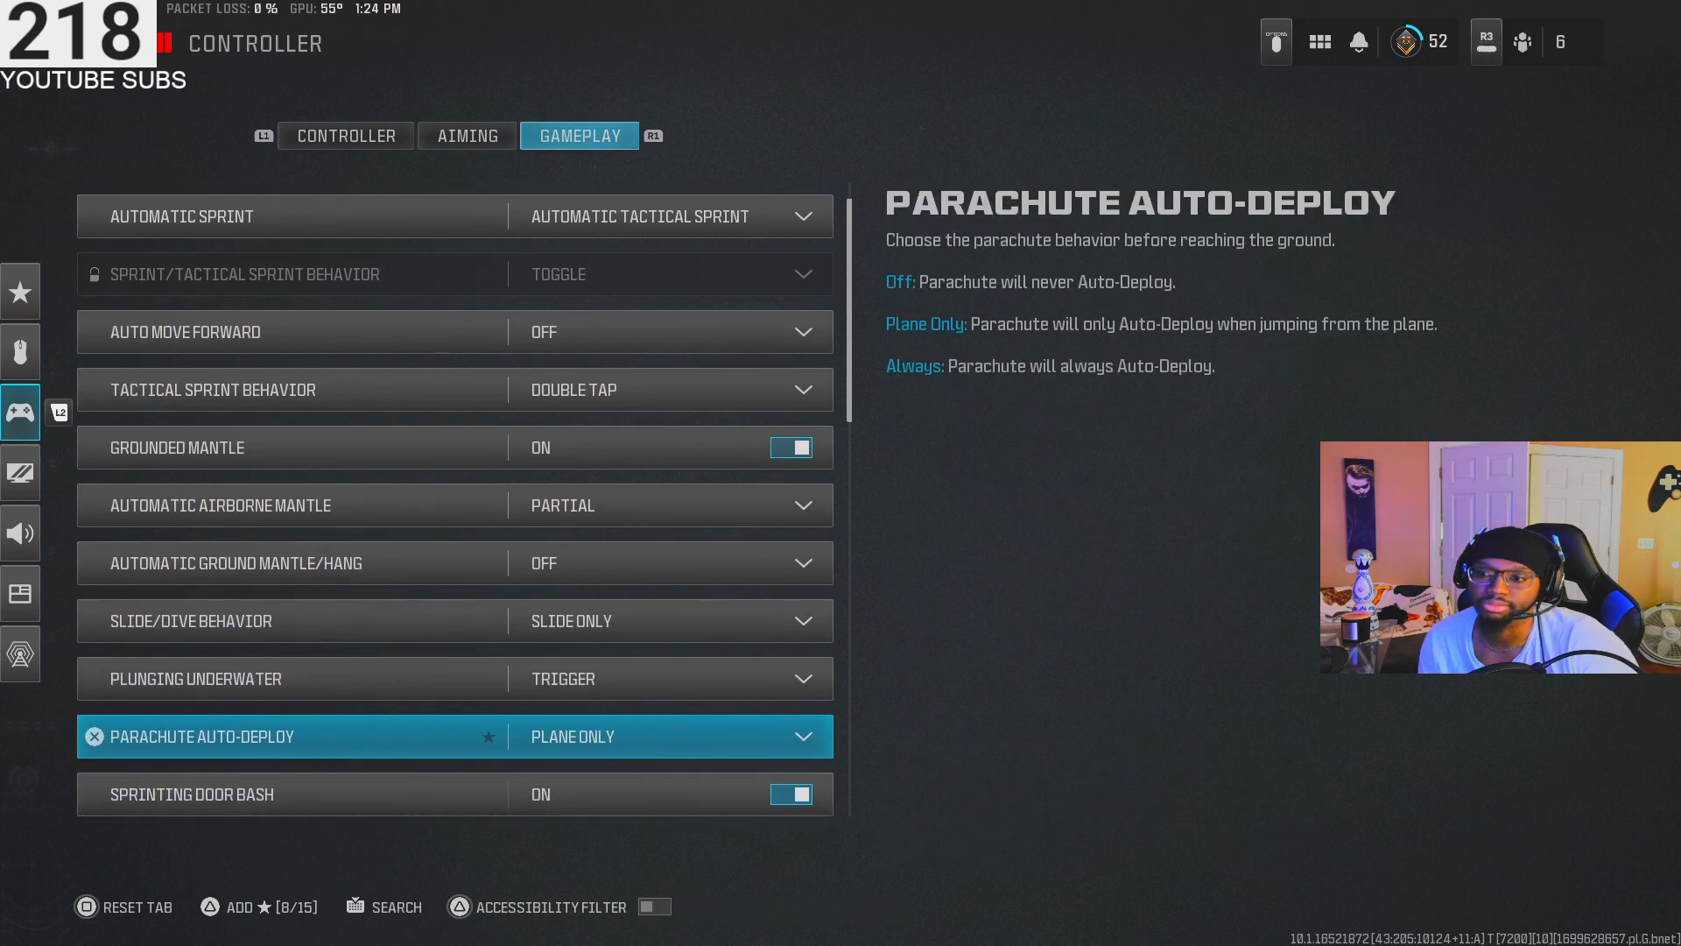
{"action": "scroll", "scroll_direction": "down", "scroll_amount": 3}
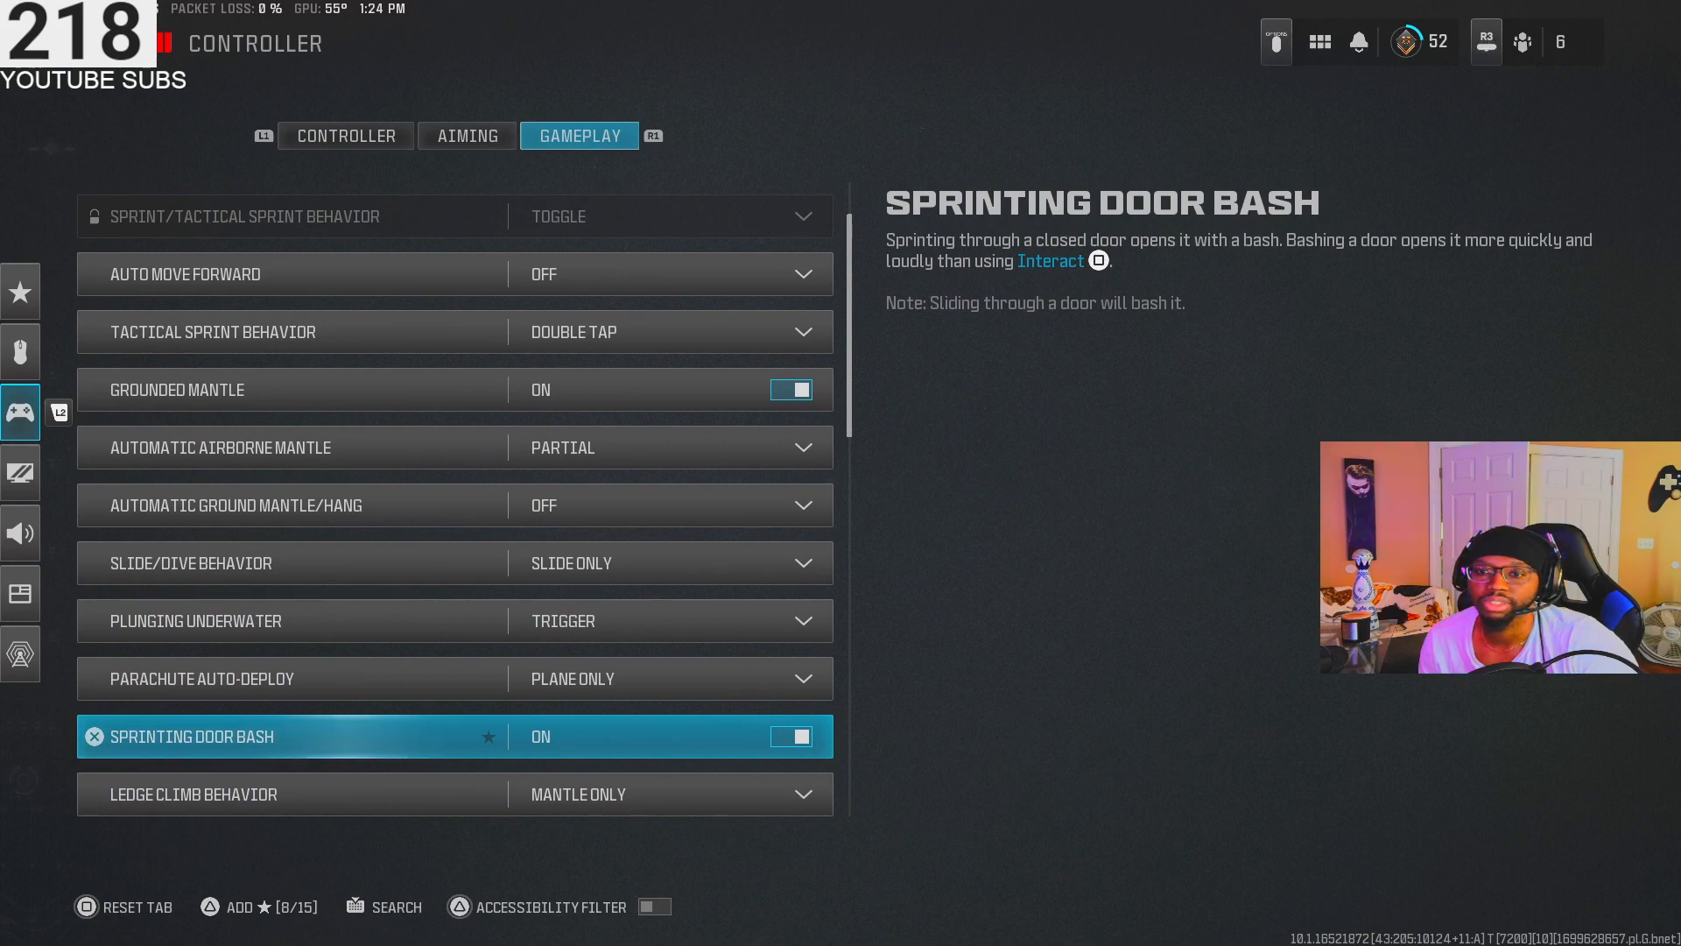
{"action": "scroll", "scroll_direction": "down", "scroll_amount": 3}
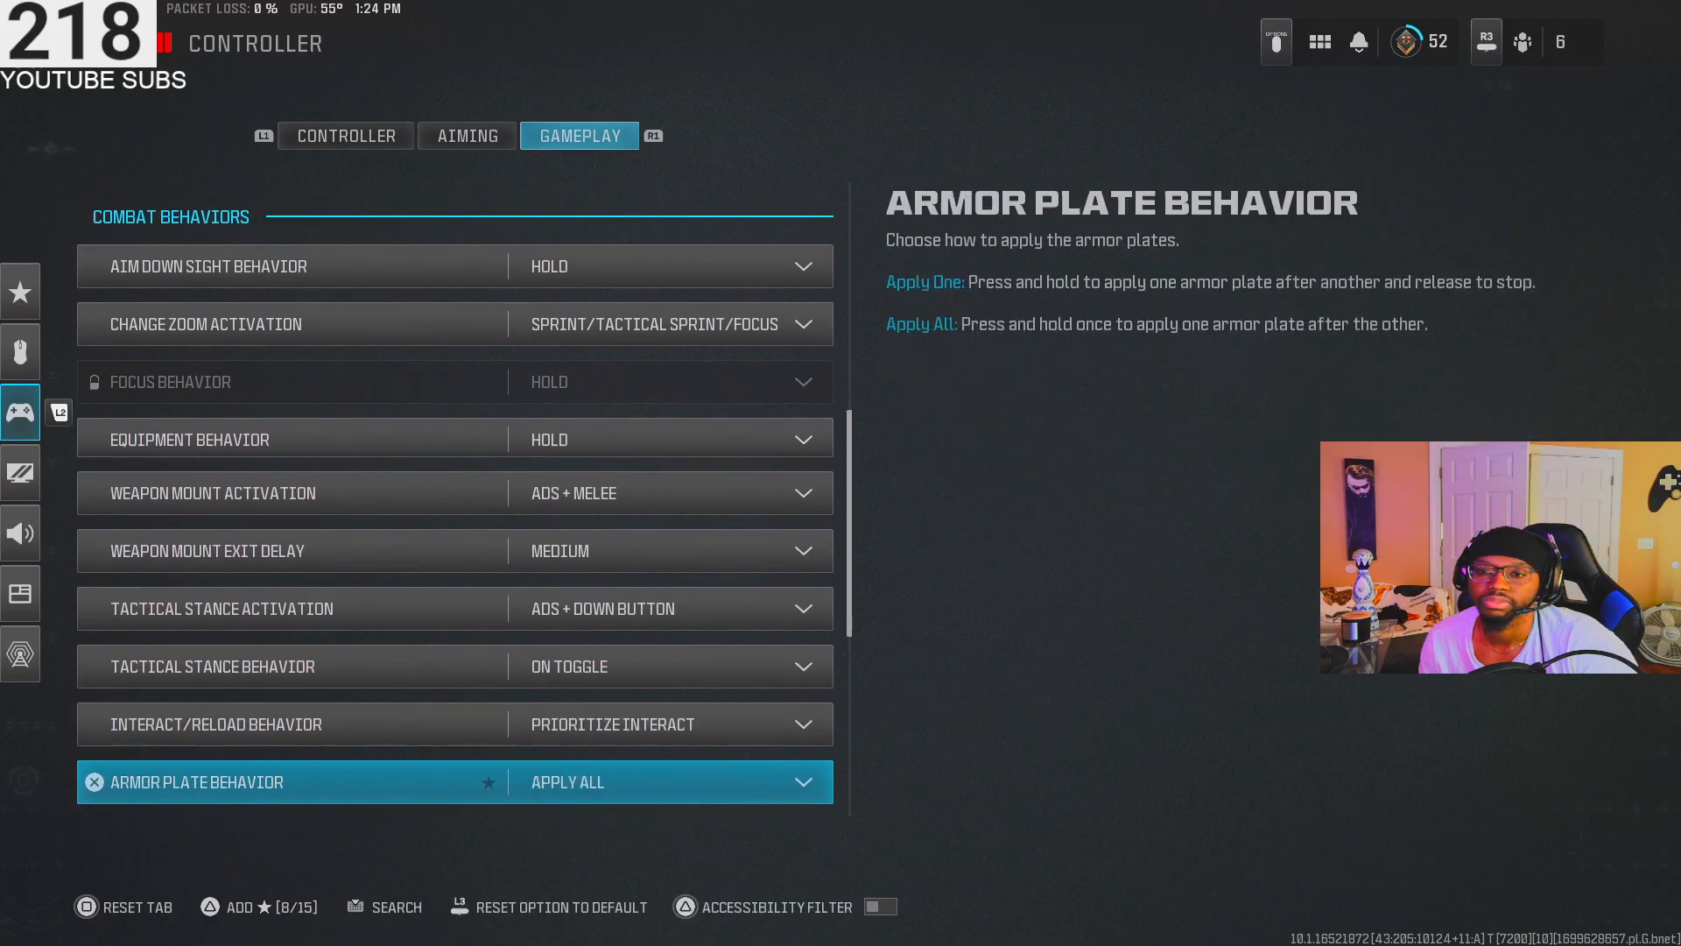
{"action": "scroll", "scroll_direction": "down", "scroll_amount": 3}
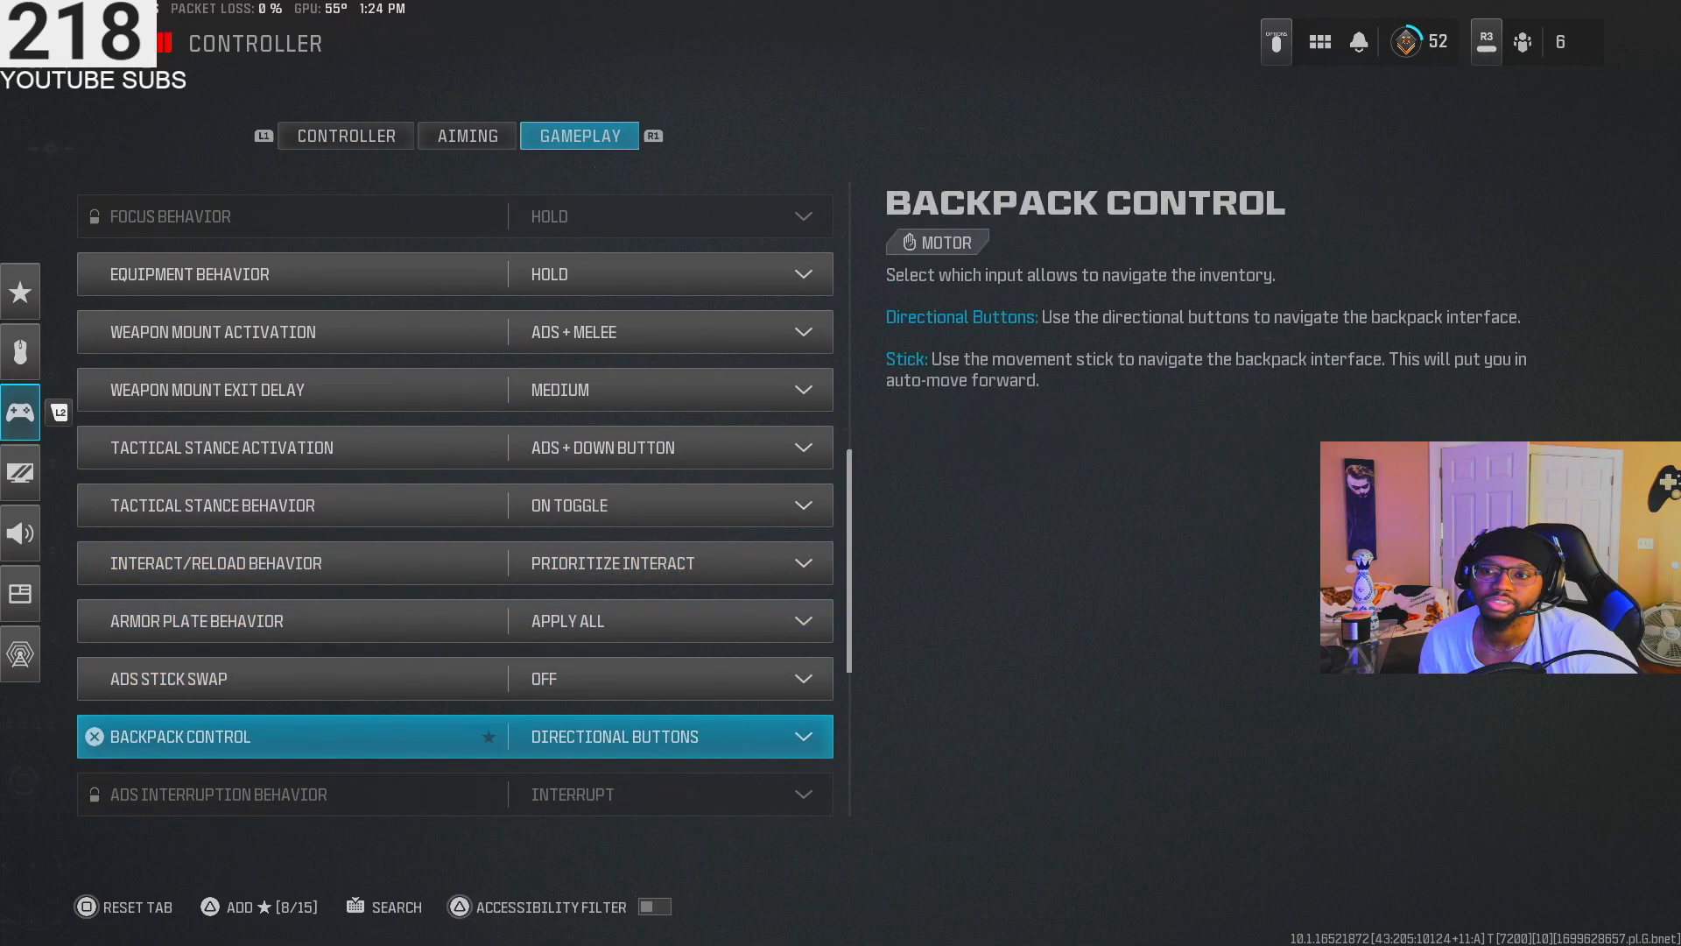
{"action": "scroll", "scroll_direction": "down", "scroll_amount": 3}
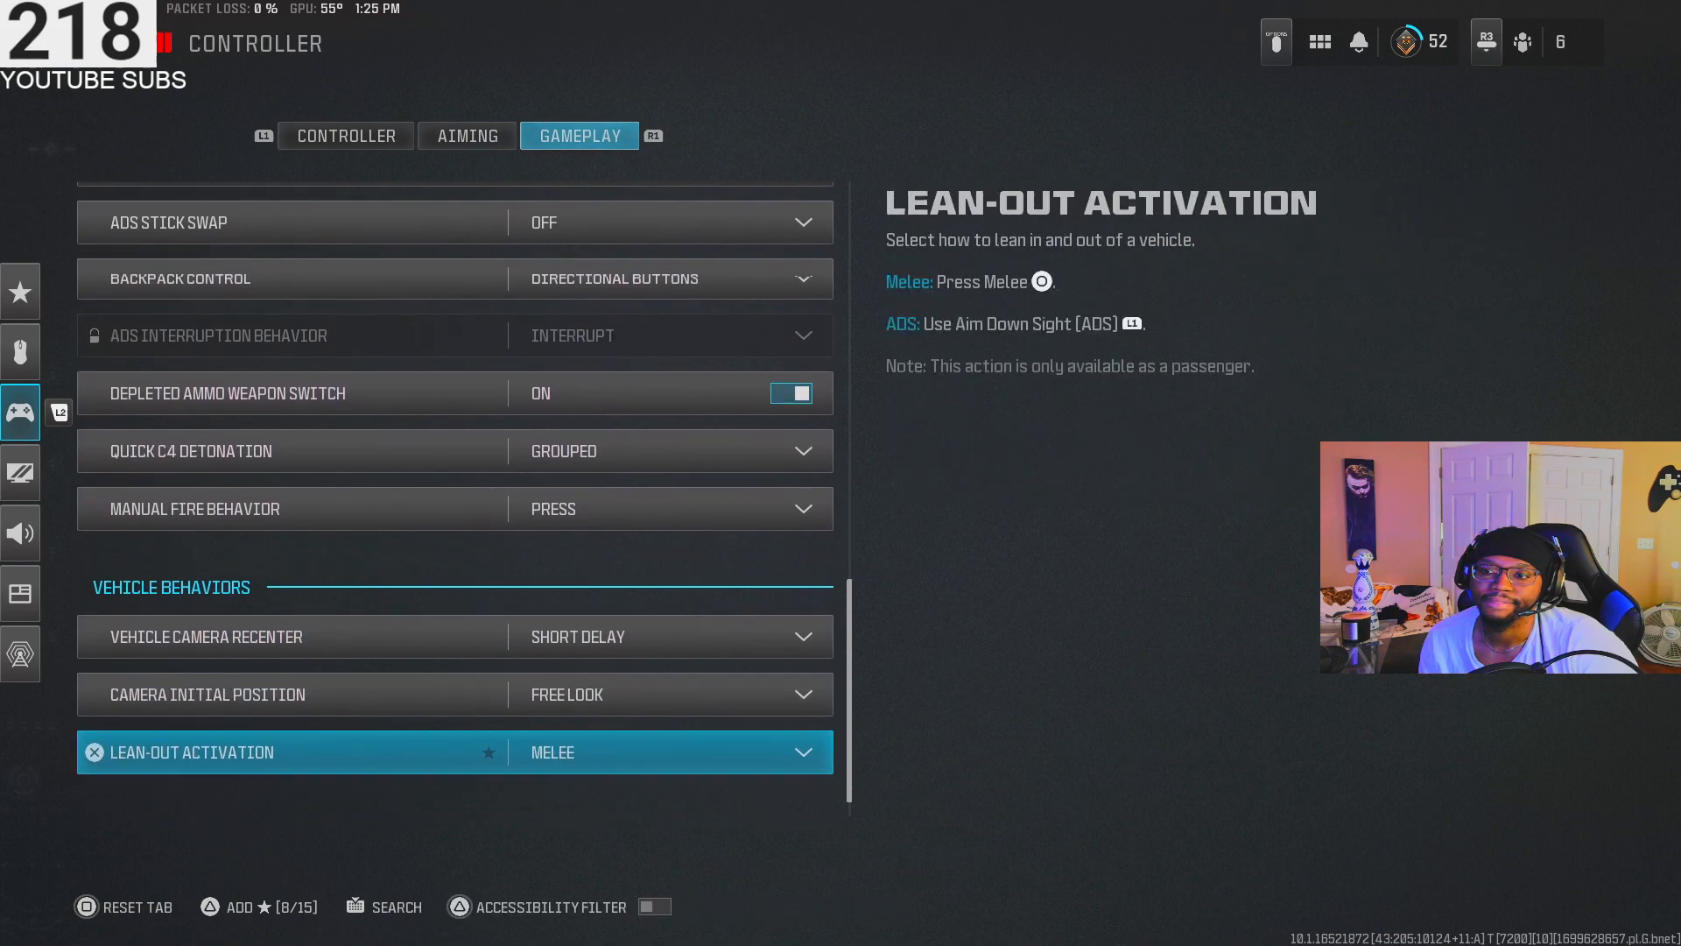
{"action": "scroll", "scroll_direction": "down", "scroll_amount": 3}
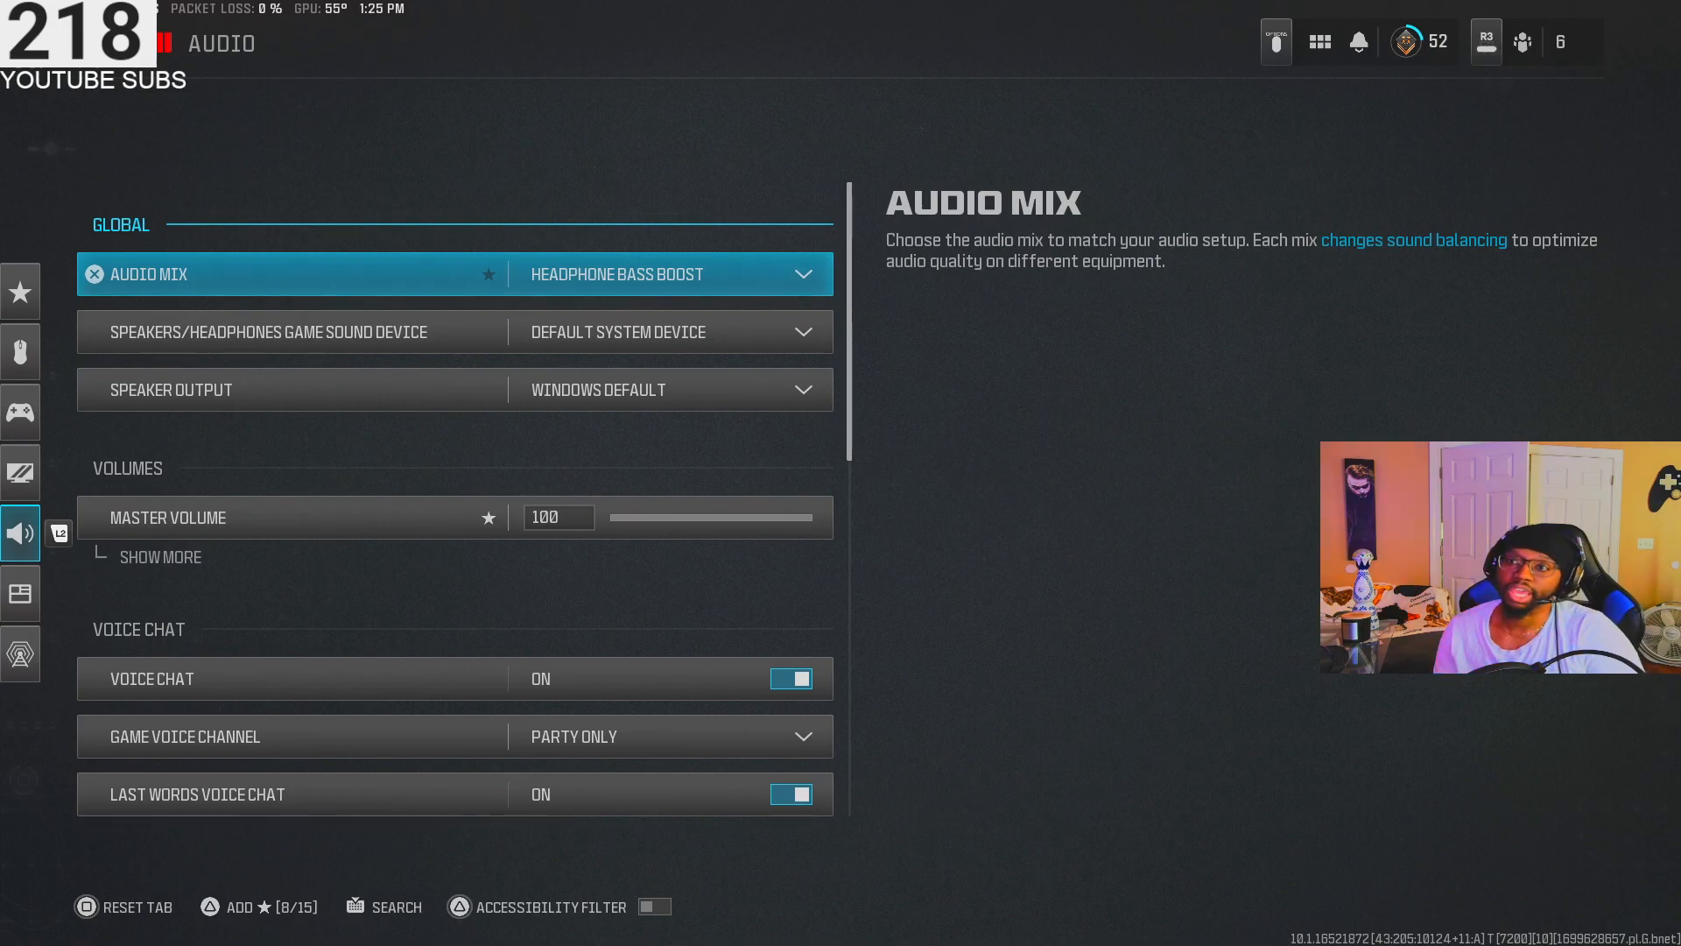
Show the Audio settings with Headphone Bass Boost mix and expand then collapse Master Volume
{"action": "left_click", "coordinate": [322, 331]}
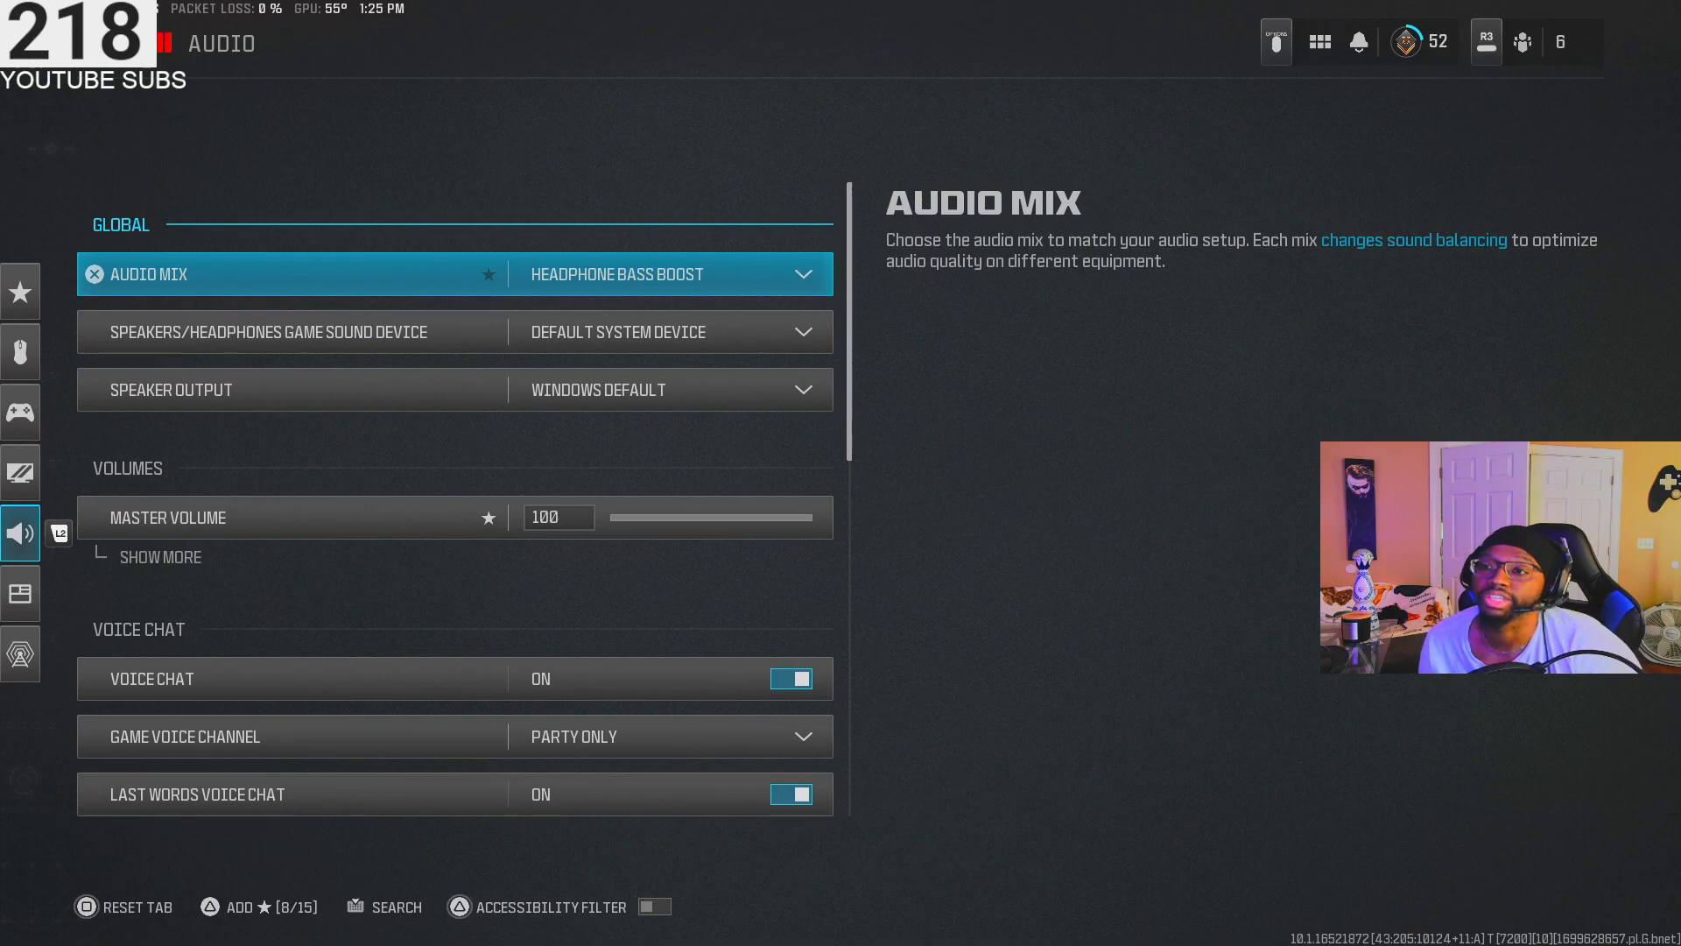
{"action": "left_click", "coordinate": [168, 516]}
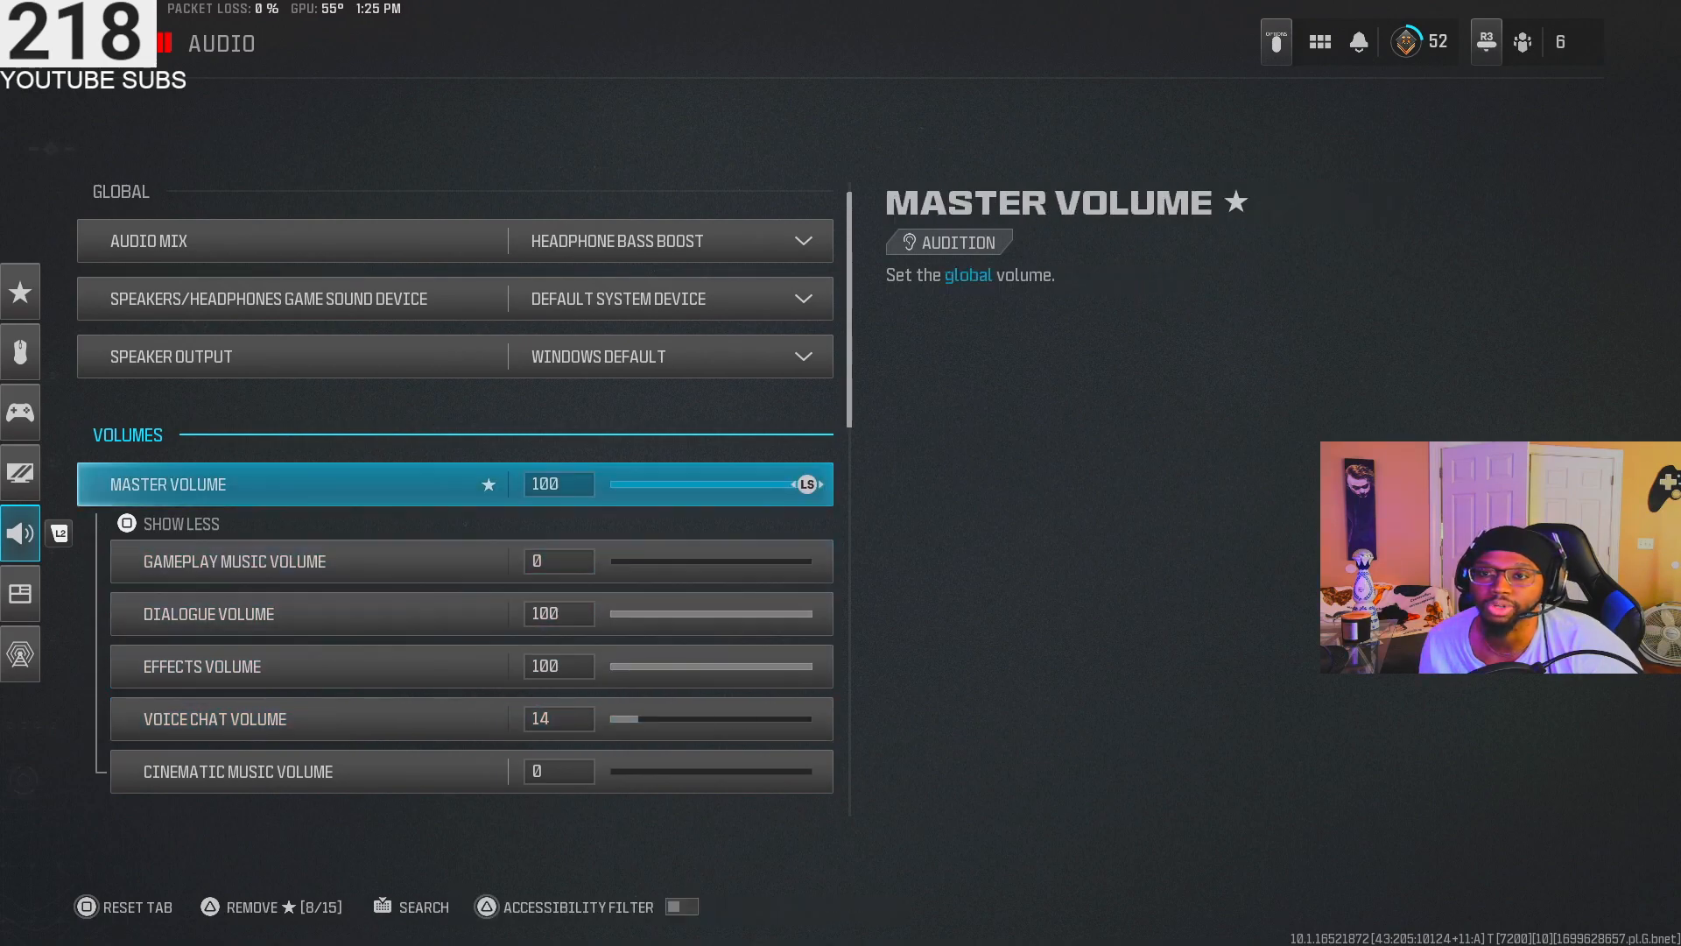
{"action": "left_click", "coordinate": [179, 523]}
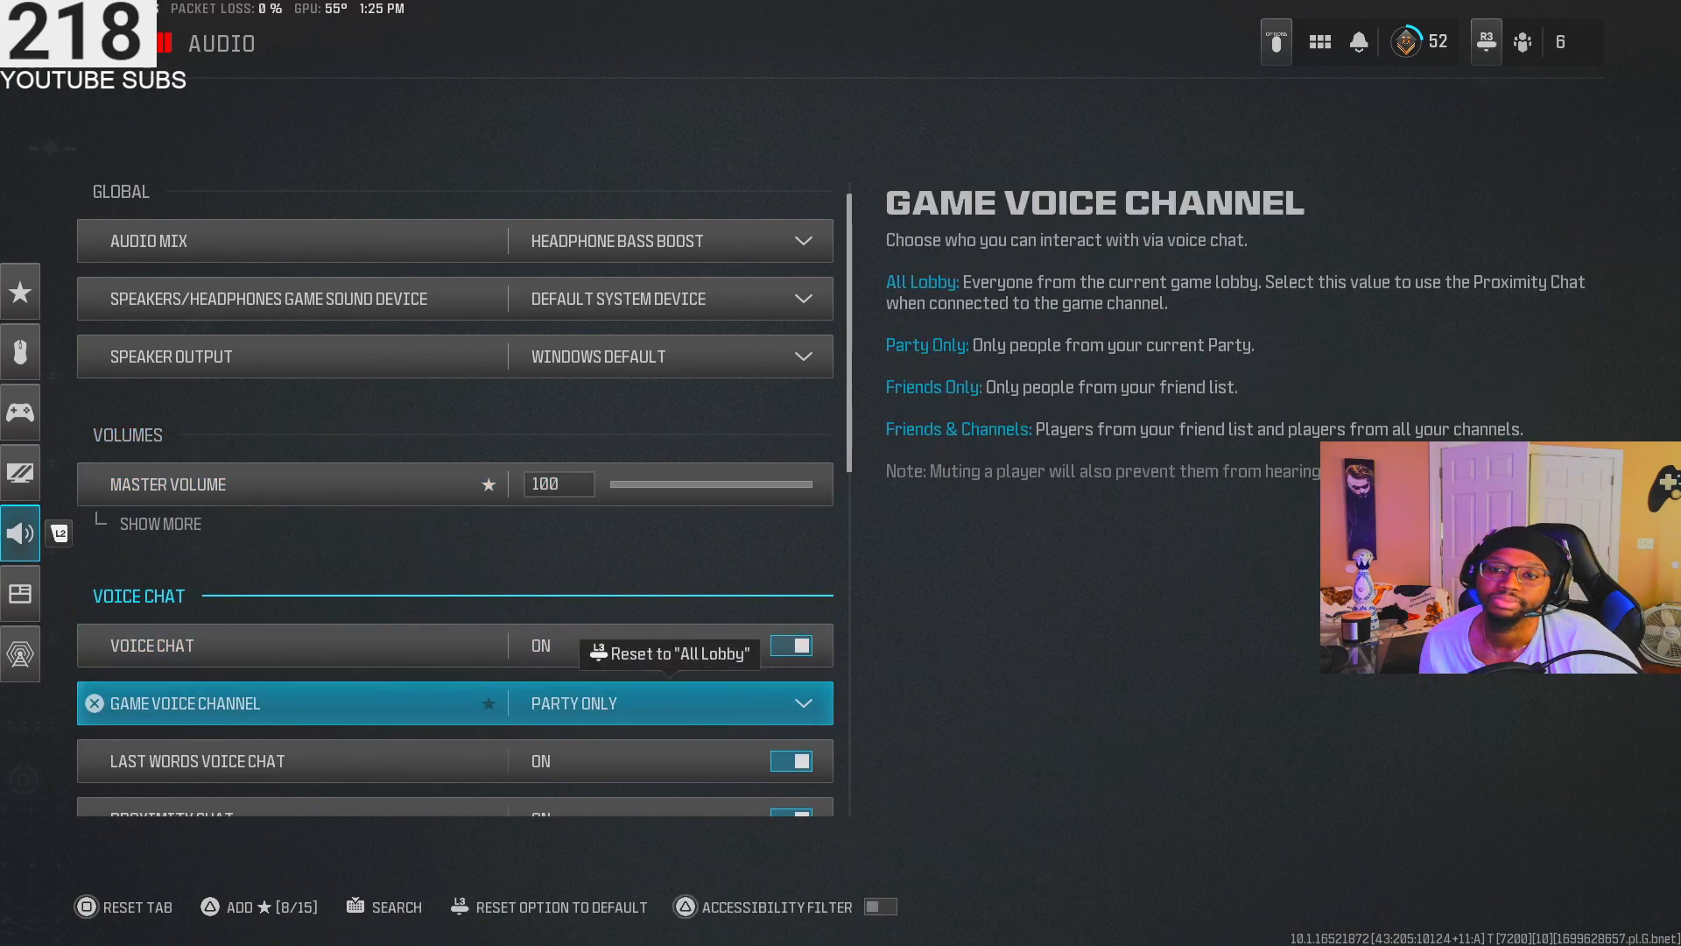
Review voice chat, Push to Talk microphone mode, subtitles and functionality options
{"action": "scroll", "scroll_direction": "down", "scroll_amount": 3}
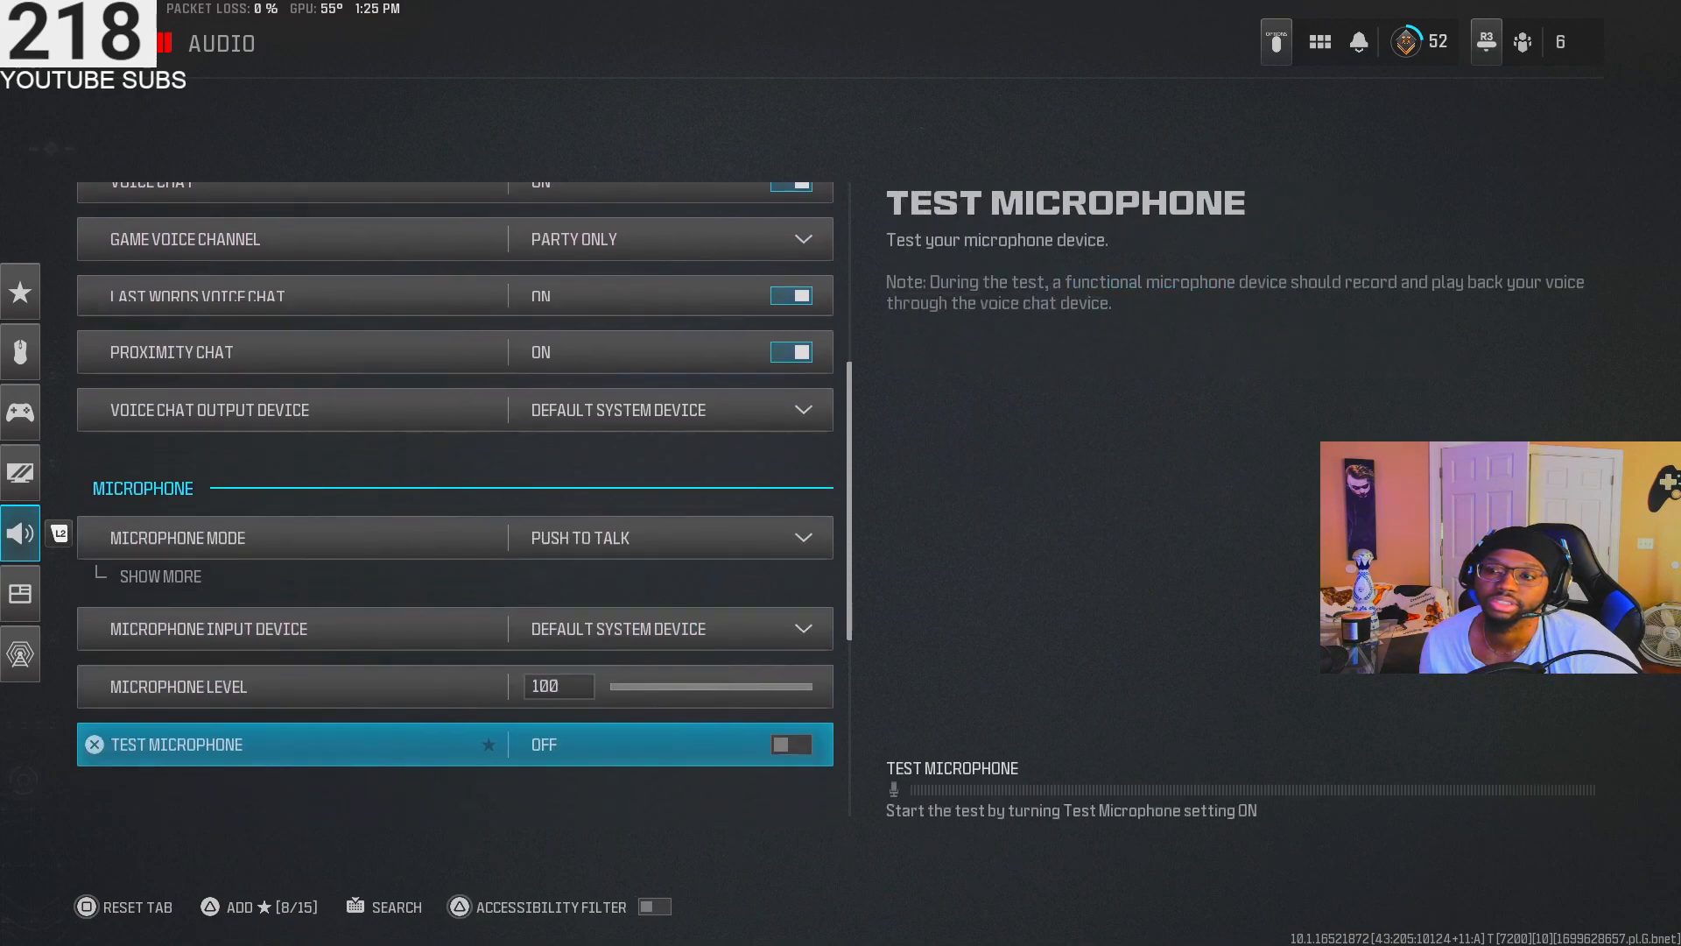
{"action": "scroll", "scroll_direction": "down", "scroll_amount": 3}
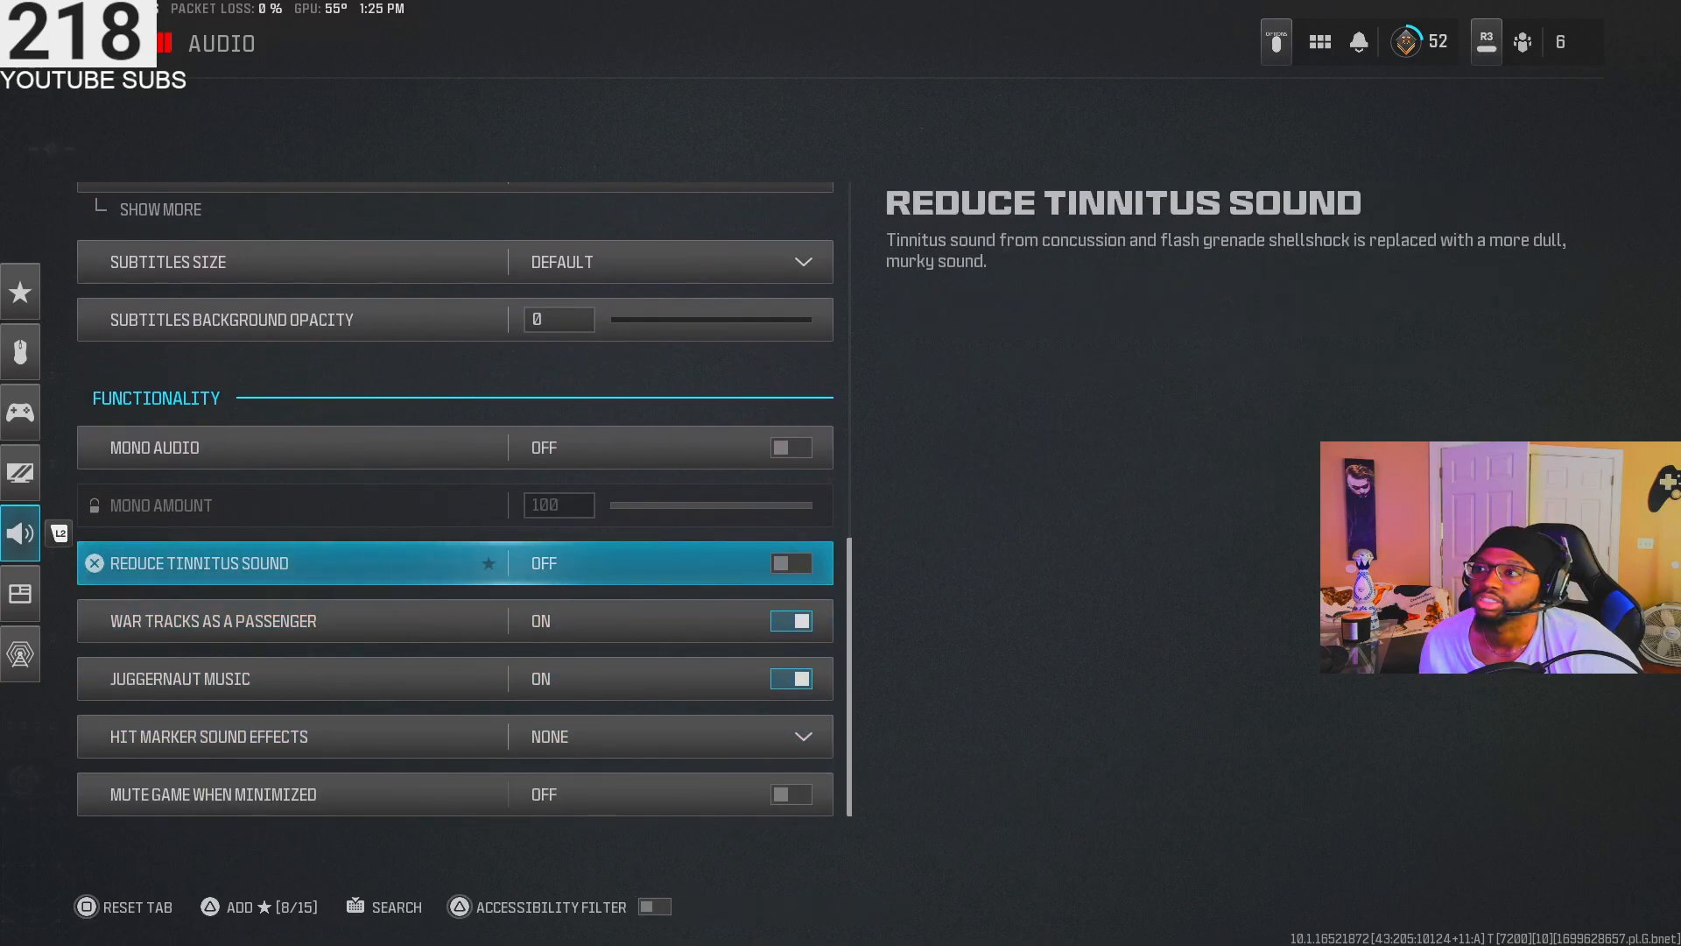
{"action": "scroll", "scroll_direction": "up", "scroll_amount": 3}
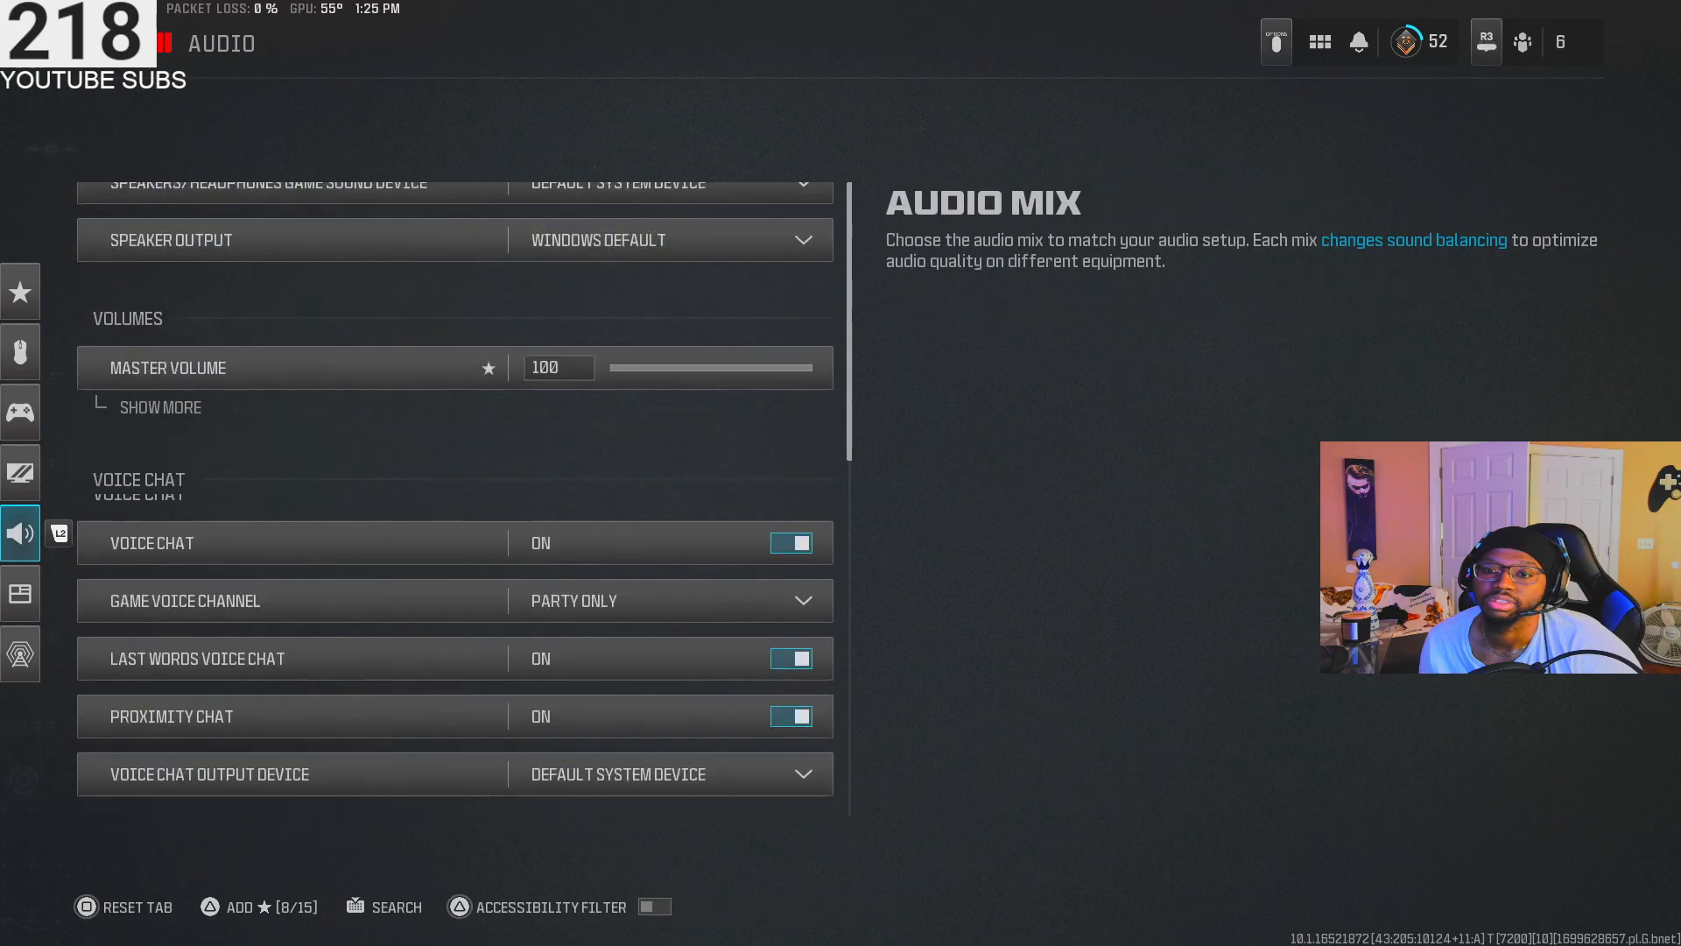